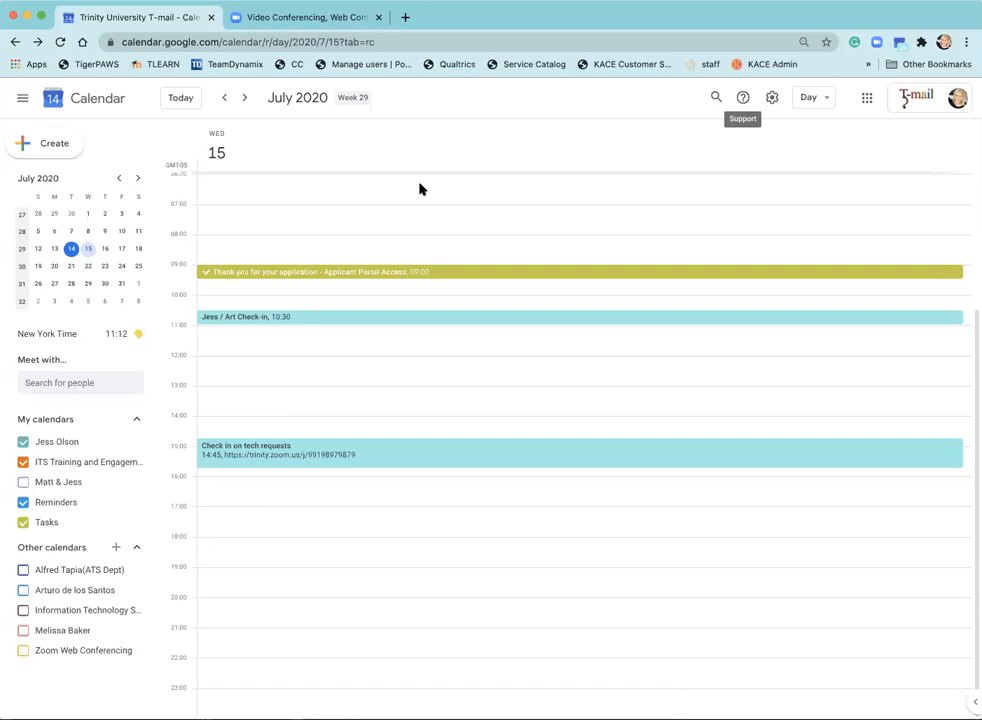
{"action": "mouse_move", "coordinate": [270, 151]}
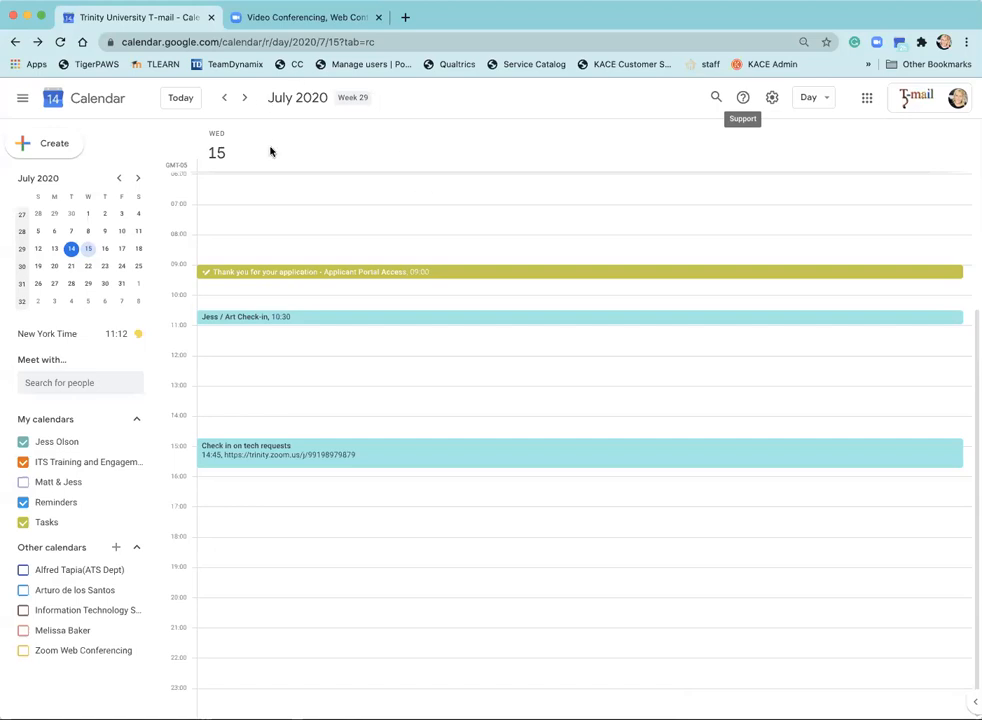
{"action": "mouse_move", "coordinate": [379, 280]}
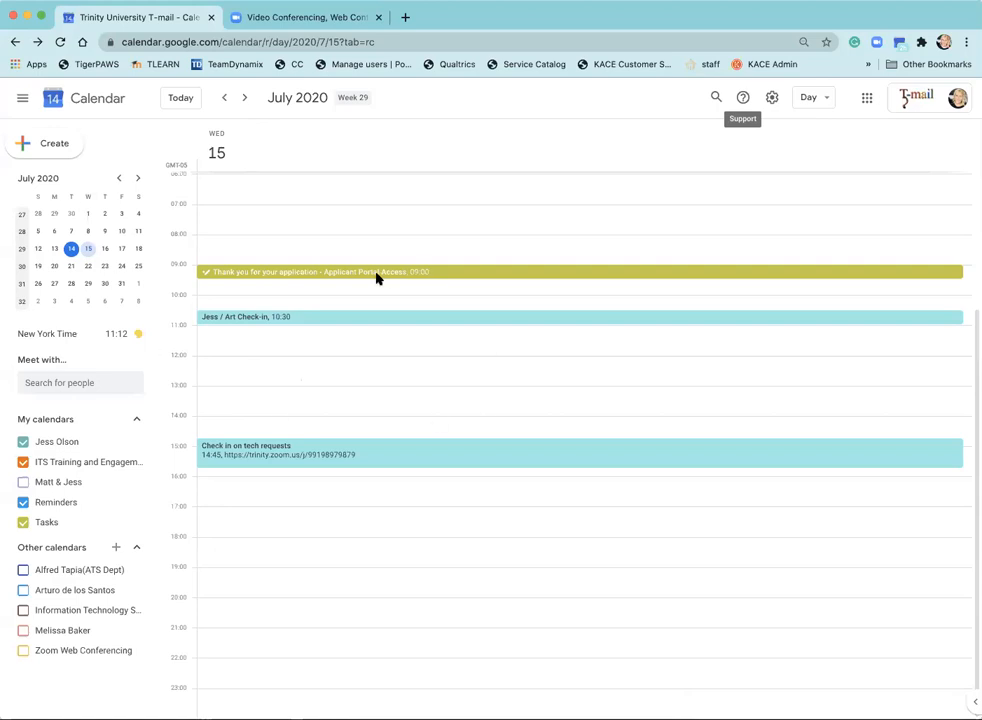
{"action": "mouse_move", "coordinate": [440, 379]}
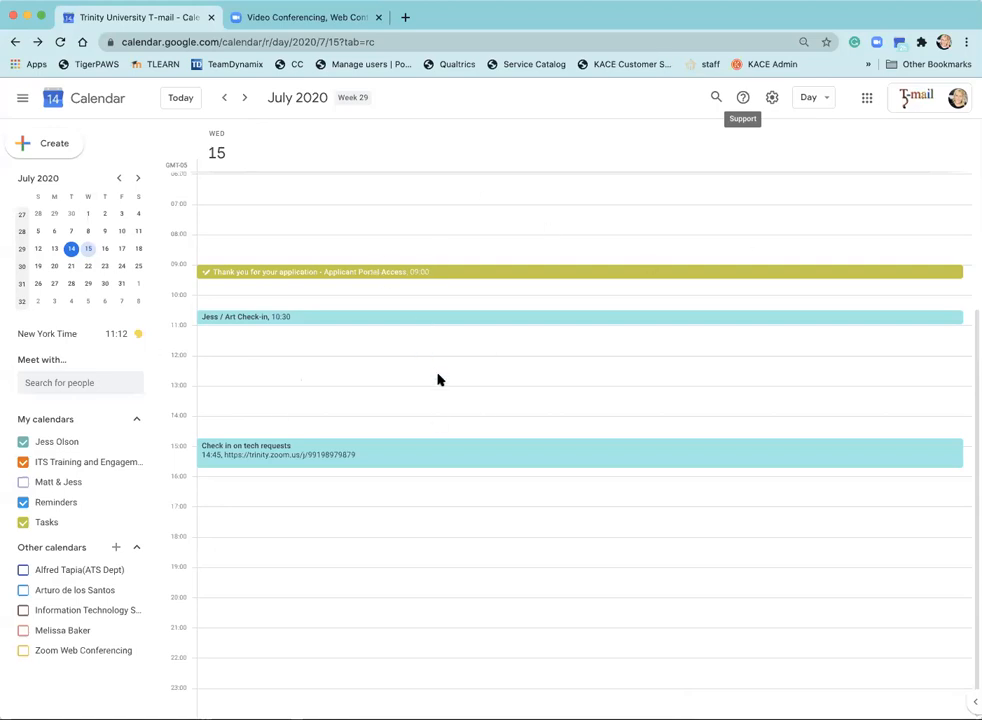
{"action": "mouse_move", "coordinate": [311, 290]}
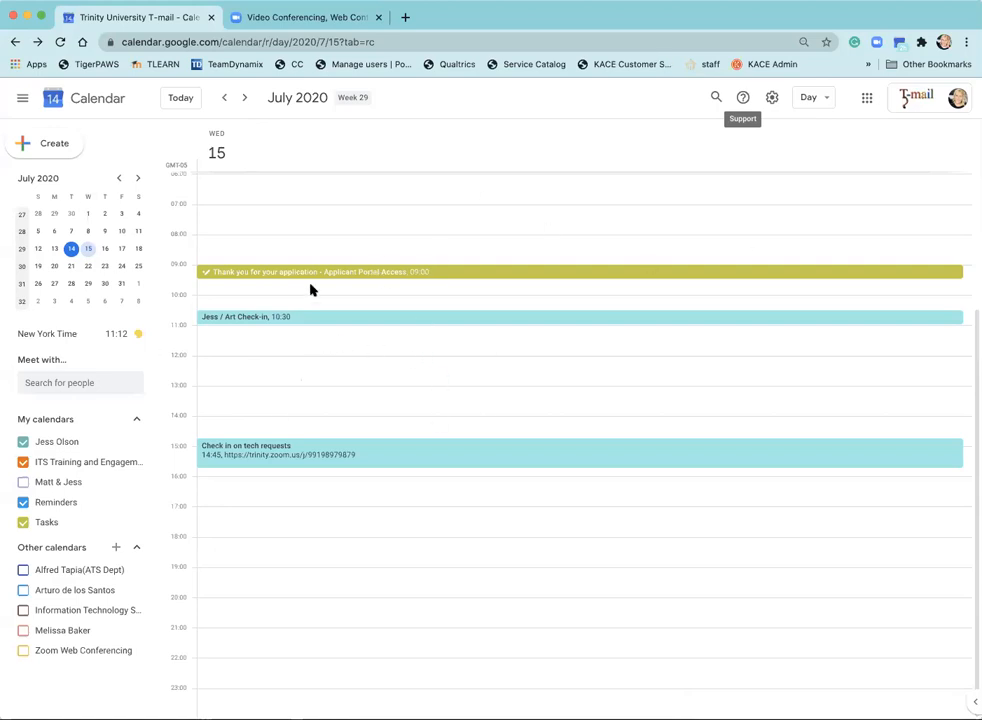
{"action": "mouse_move", "coordinate": [323, 361]}
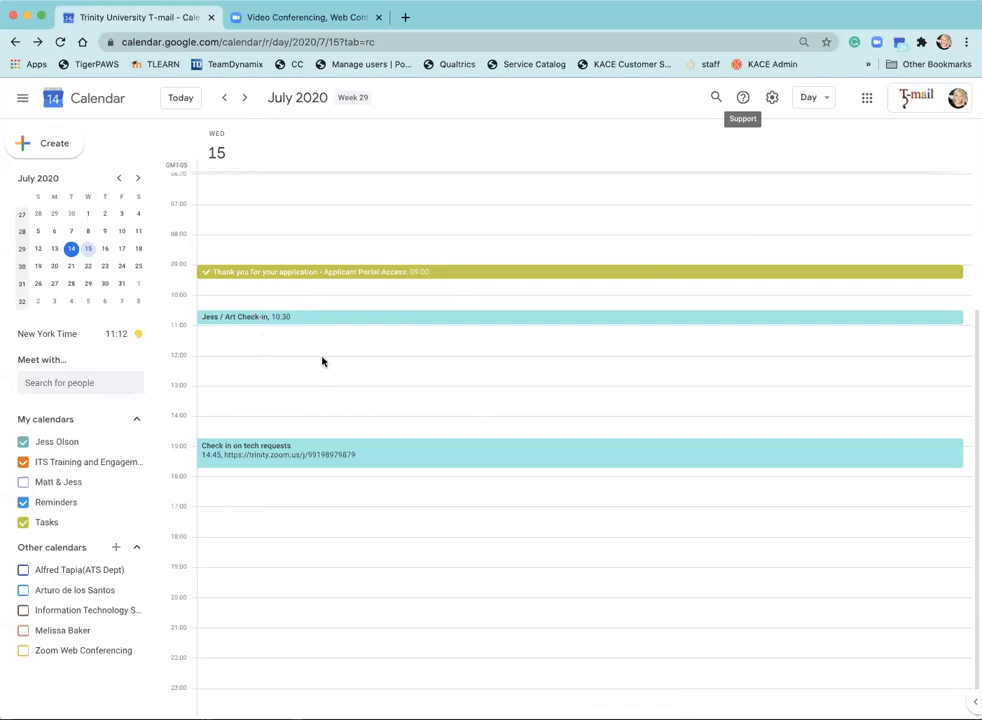
Create a 12:00–14:00 July 15 appointment slot titled '1:1 Meeting' with a Zoom link.
{"action": "left_click_drag", "start_coordinate": [318, 360], "coordinate": [318, 412]}
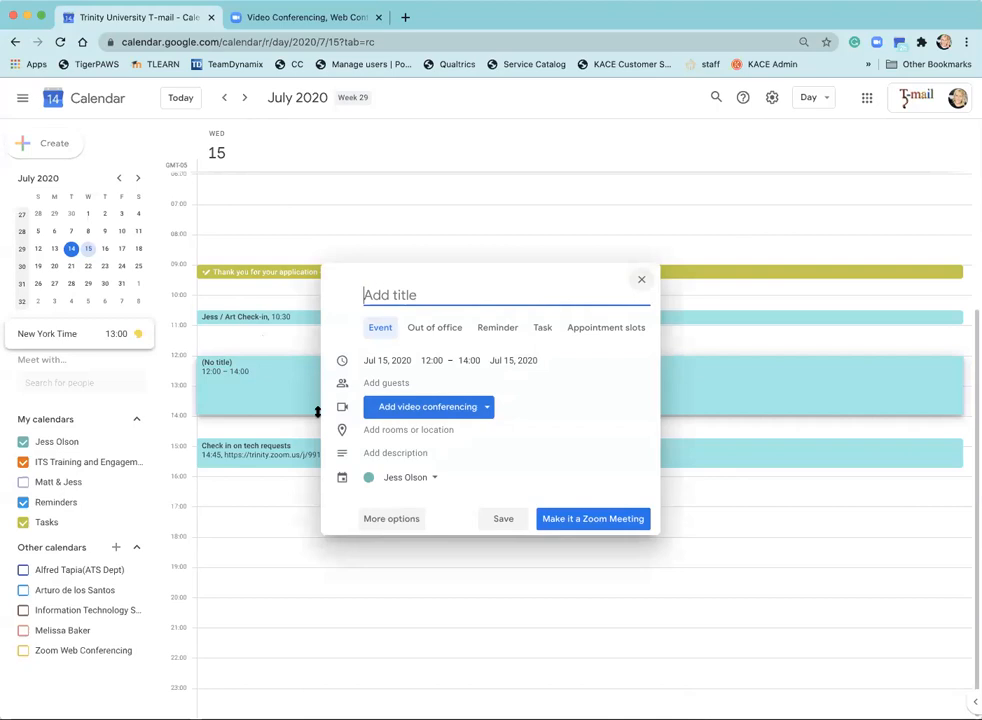
{"action": "mouse_move", "coordinate": [591, 332]}
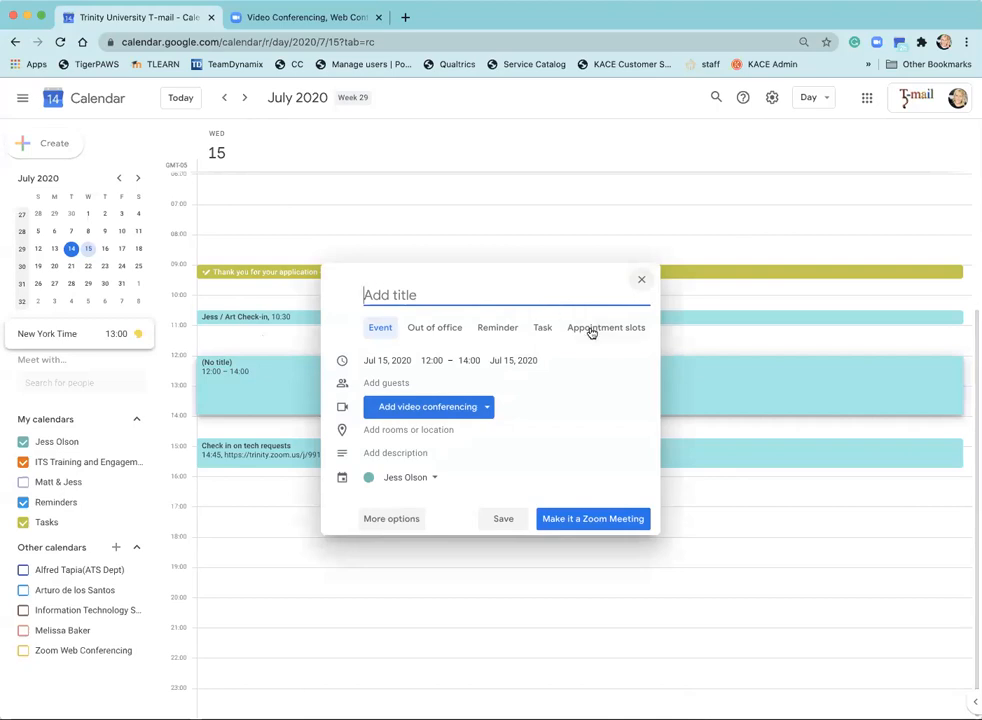
{"action": "left_click", "coordinate": [605, 327]}
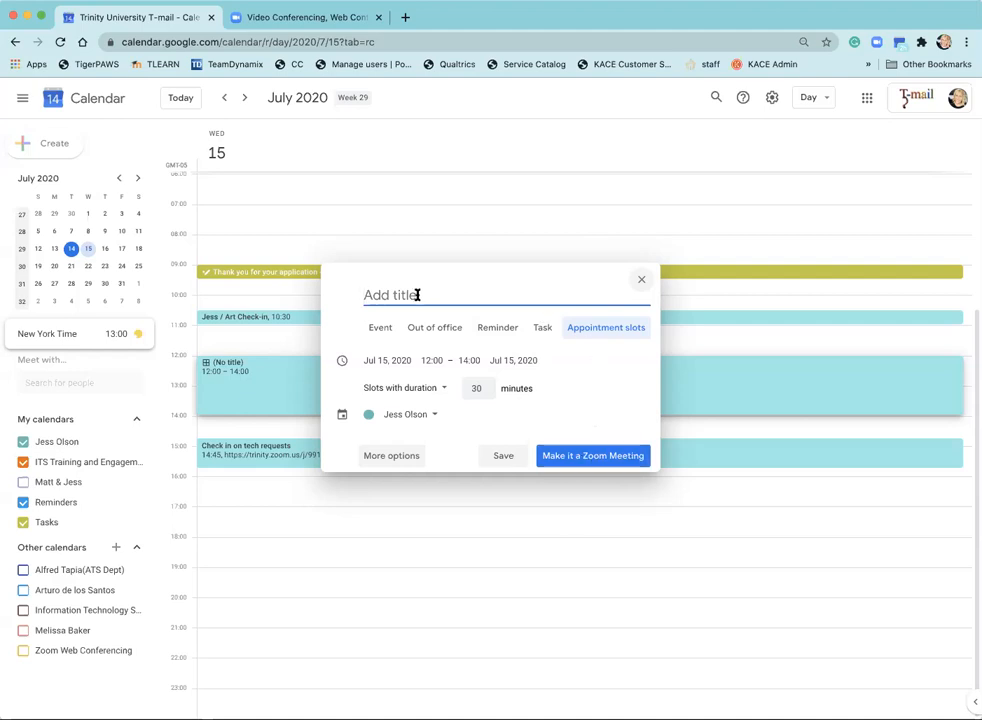
{"action": "type", "text": "1:1 Ma"}
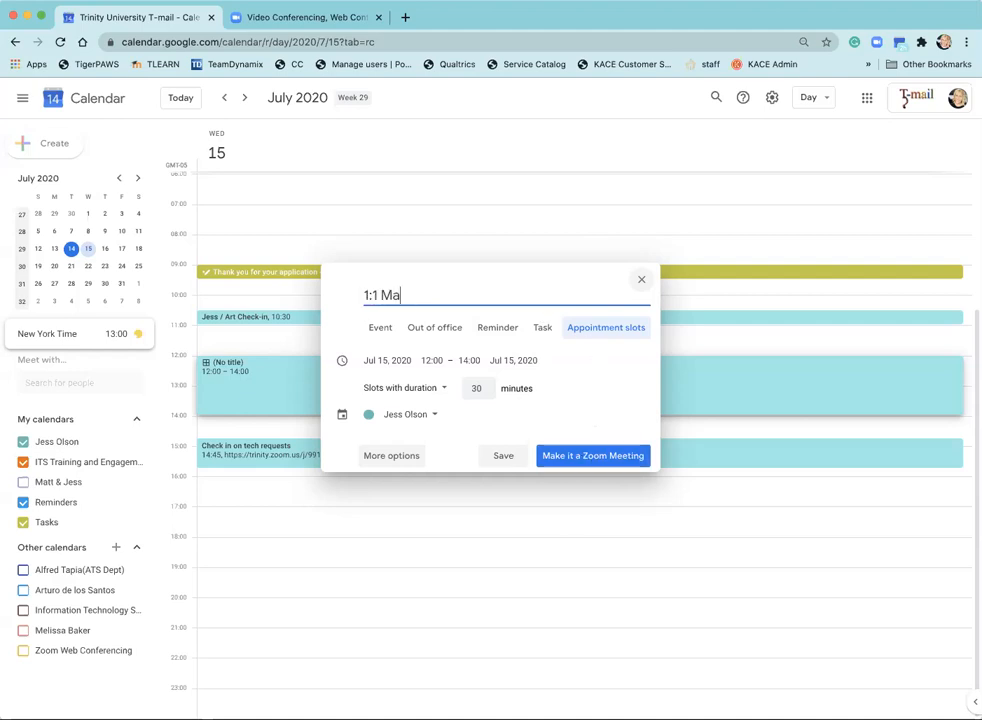
{"action": "type", "text": "ee"}
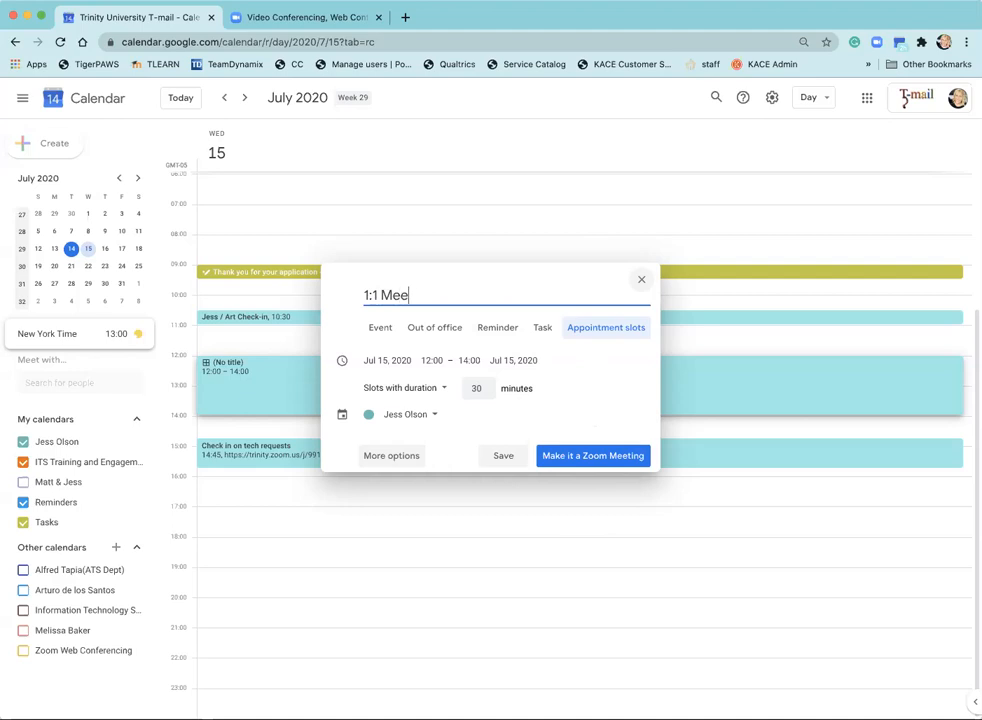
{"action": "type", "text": "ting"}
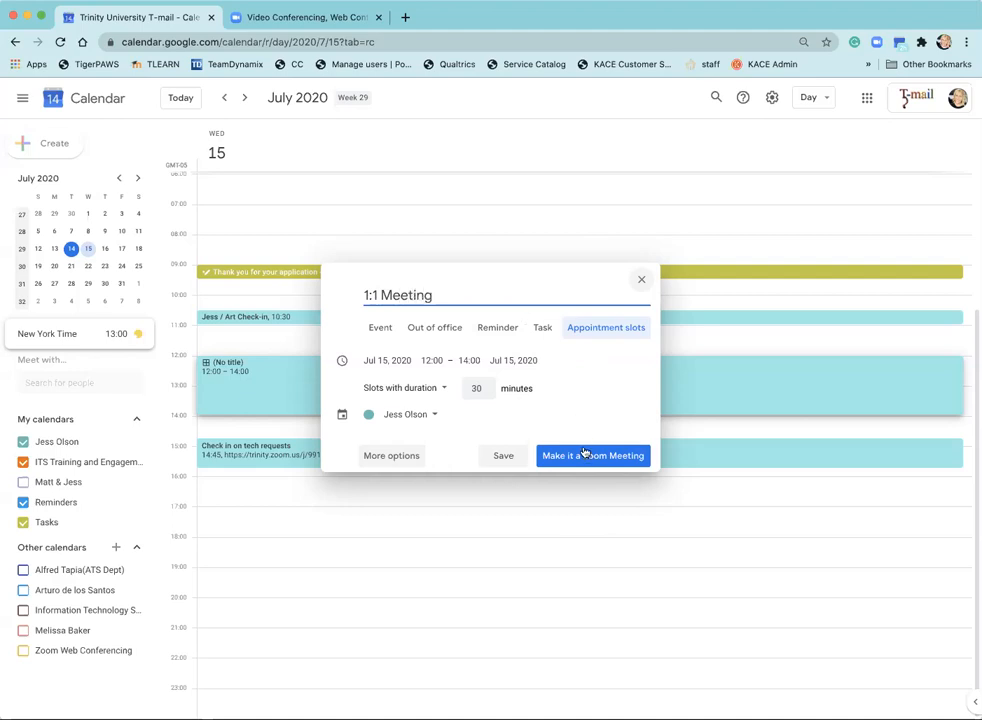
{"action": "left_click", "coordinate": [592, 455]}
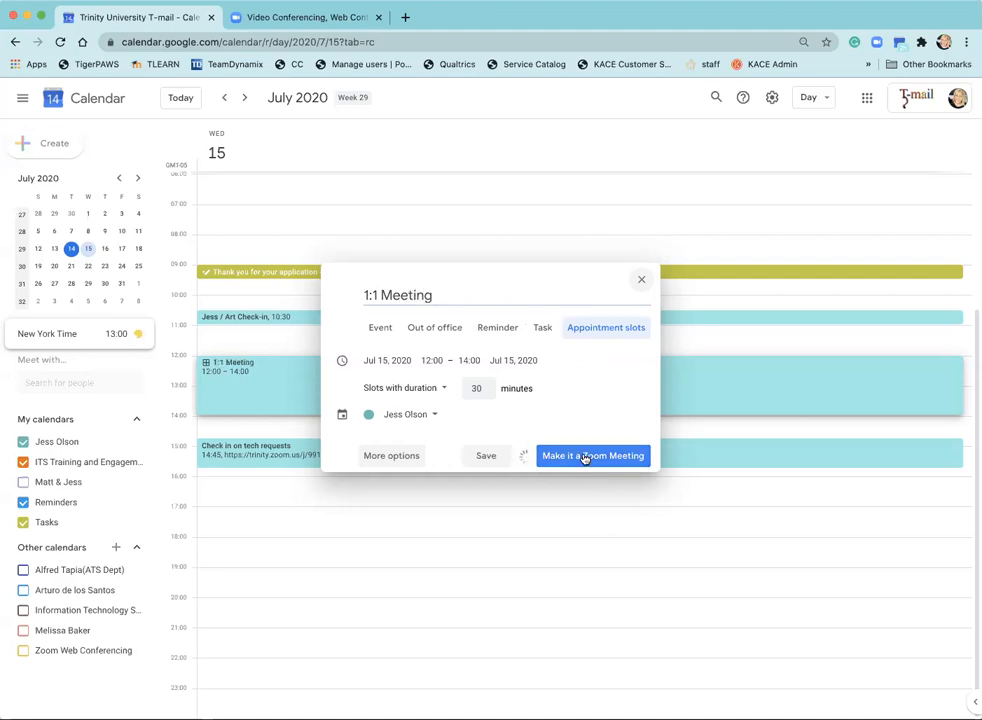
{"action": "left_click", "coordinate": [592, 455]}
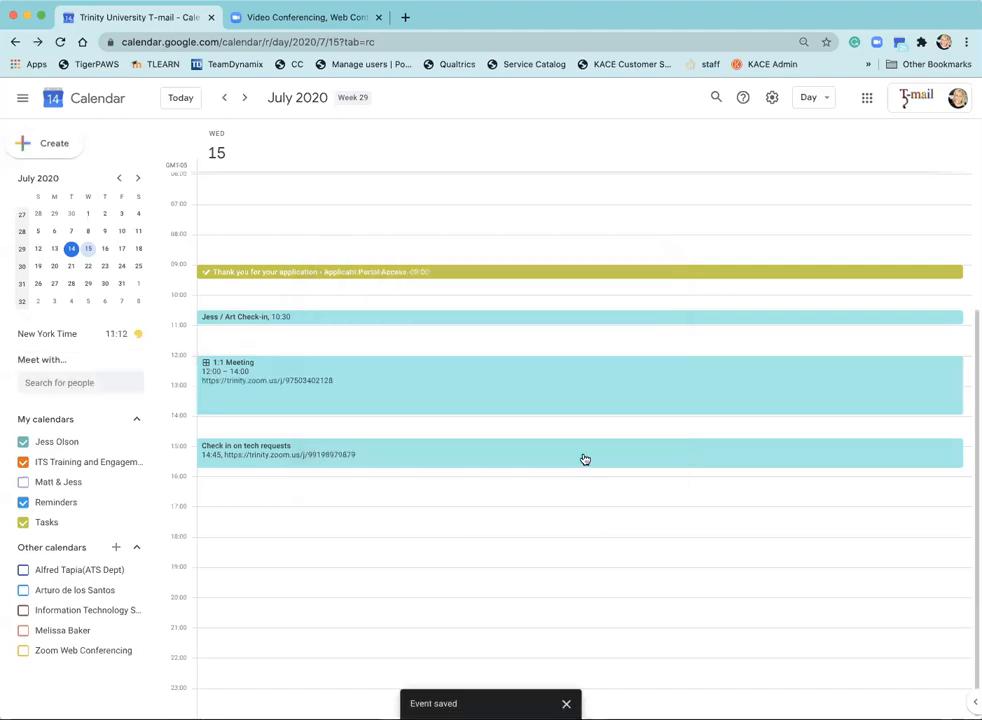
Open the 1:1 Meeting slot's details and delete it with its Zoom meeting.
{"action": "left_click", "coordinate": [280, 380]}
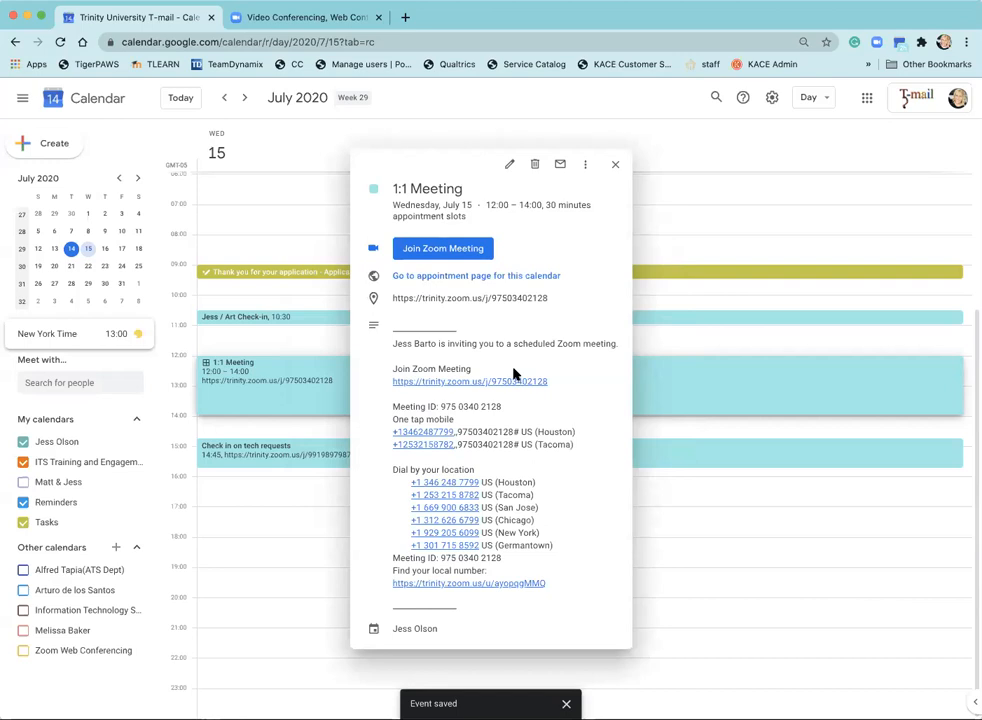
{"action": "mouse_move", "coordinate": [489, 482]}
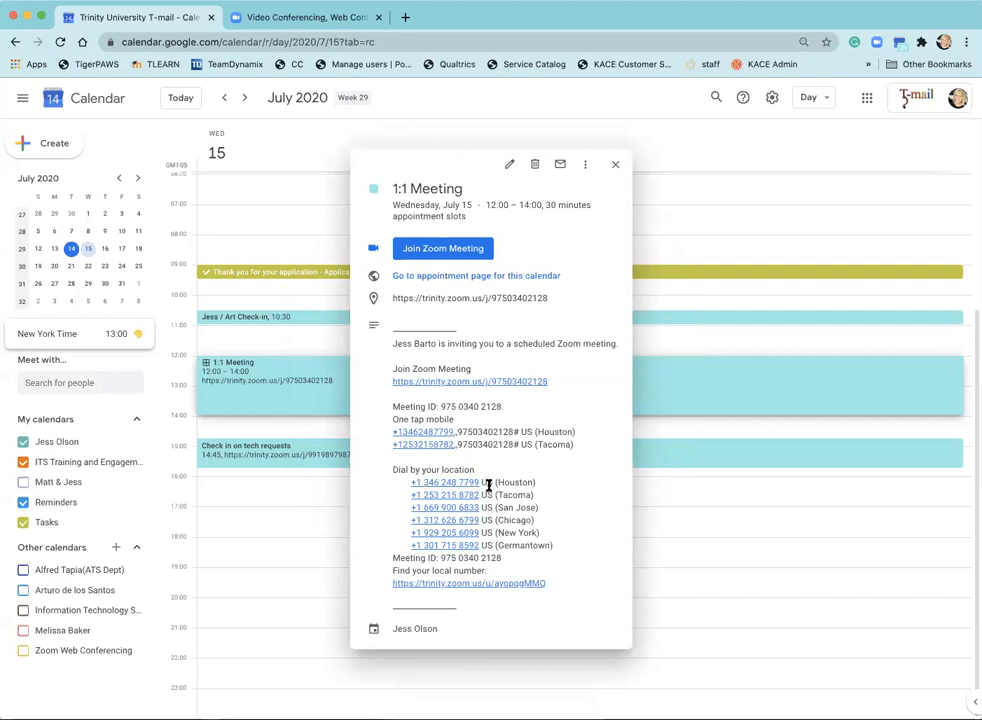
{"action": "mouse_move", "coordinate": [504, 298]}
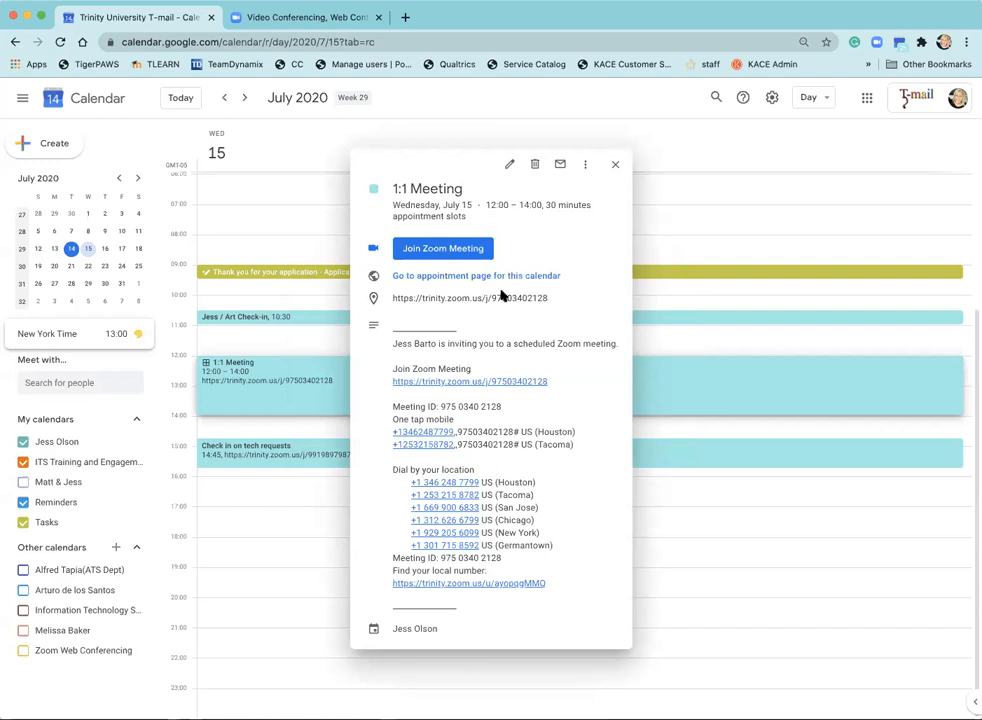
{"action": "mouse_move", "coordinate": [560, 163]}
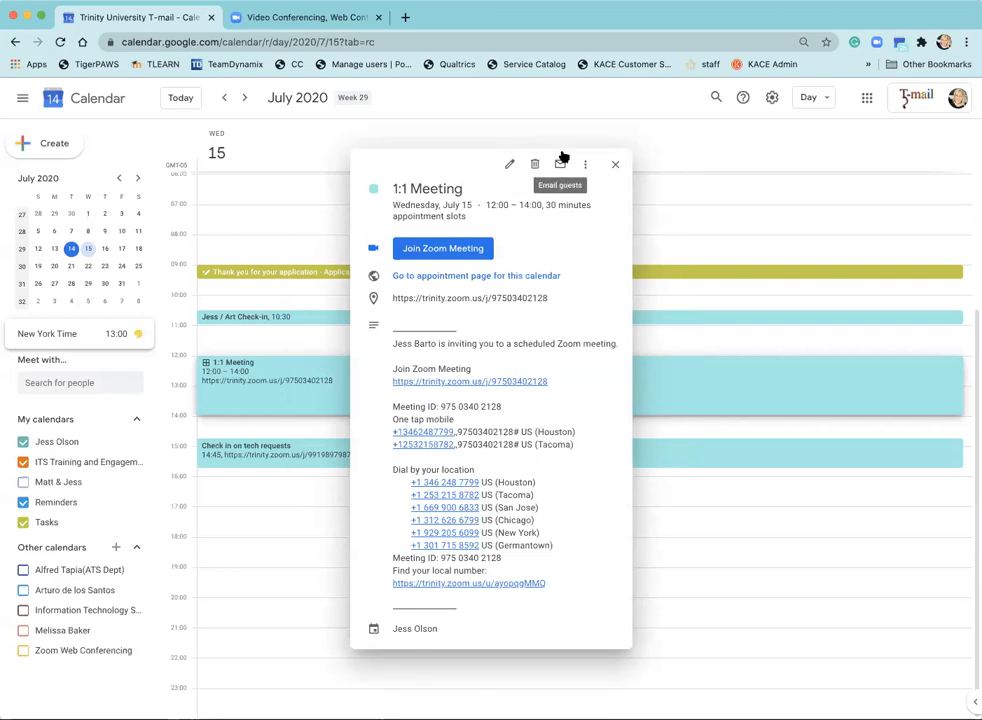
{"action": "left_click", "coordinate": [561, 163]}
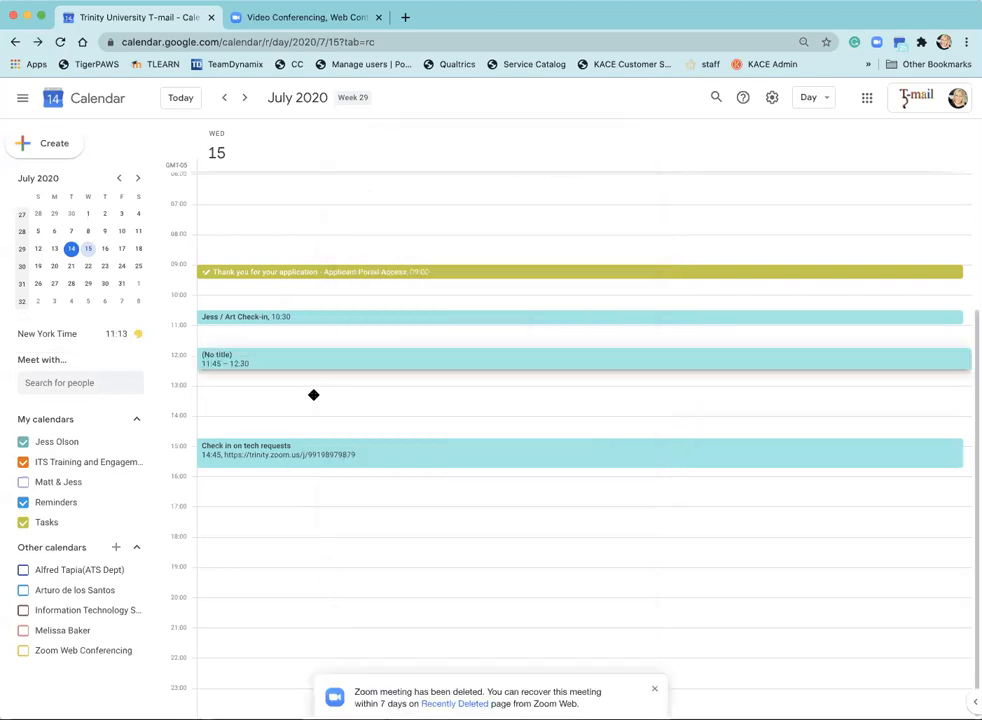
Make the new 11:45–14:00 July 15 block an untitled appointment slot draft.
{"action": "left_click", "coordinate": [313, 395]}
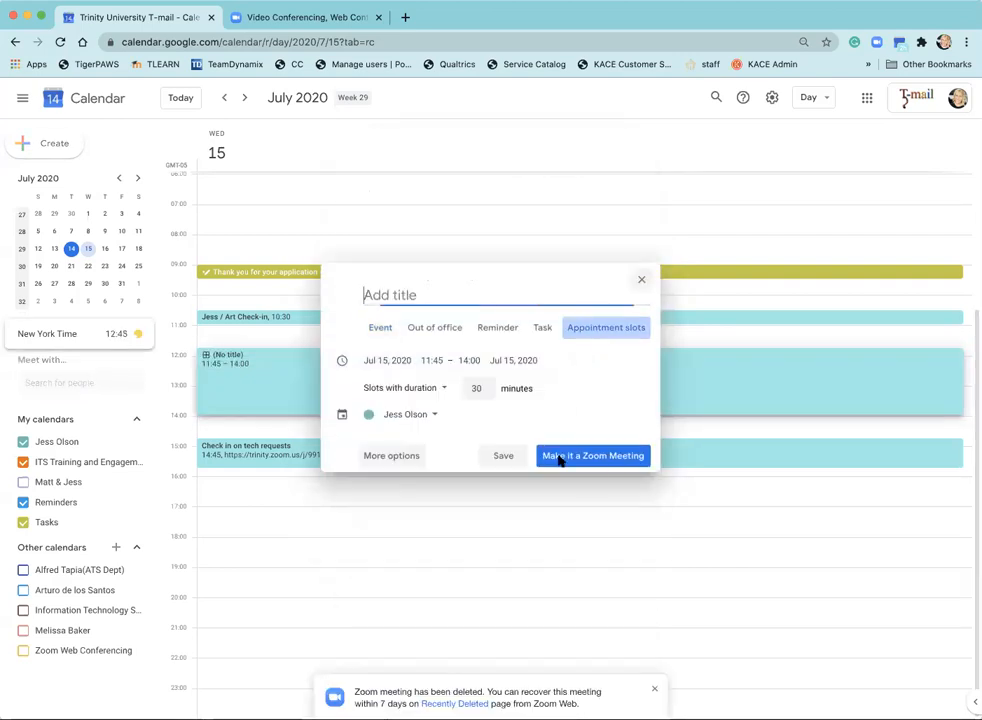
{"action": "mouse_move", "coordinate": [578, 381]}
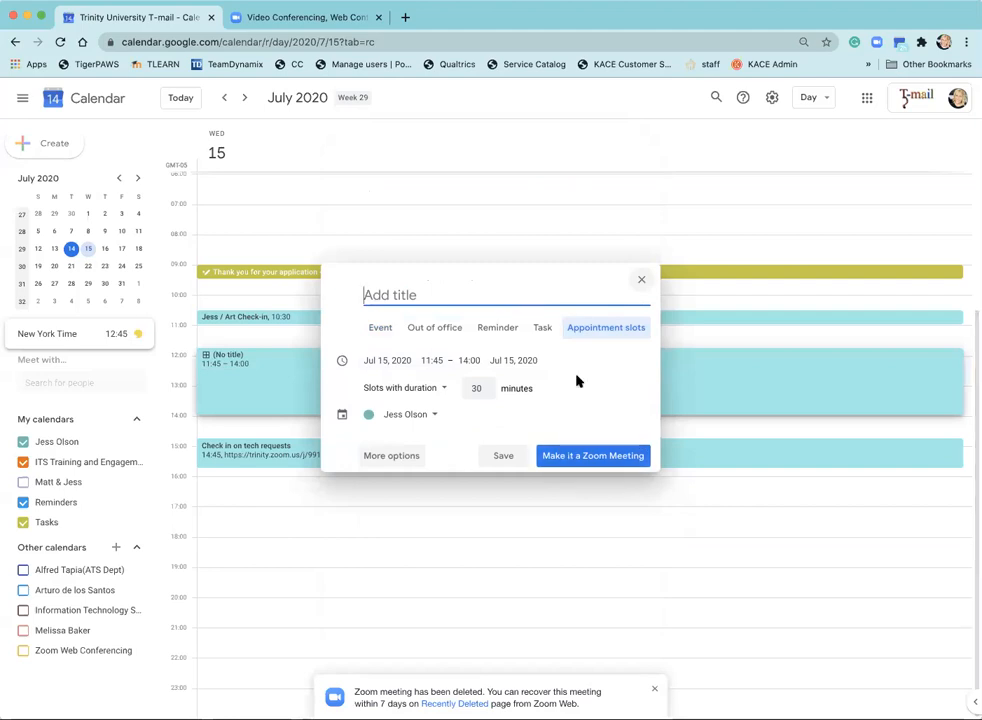
{"action": "mouse_move", "coordinate": [563, 386]}
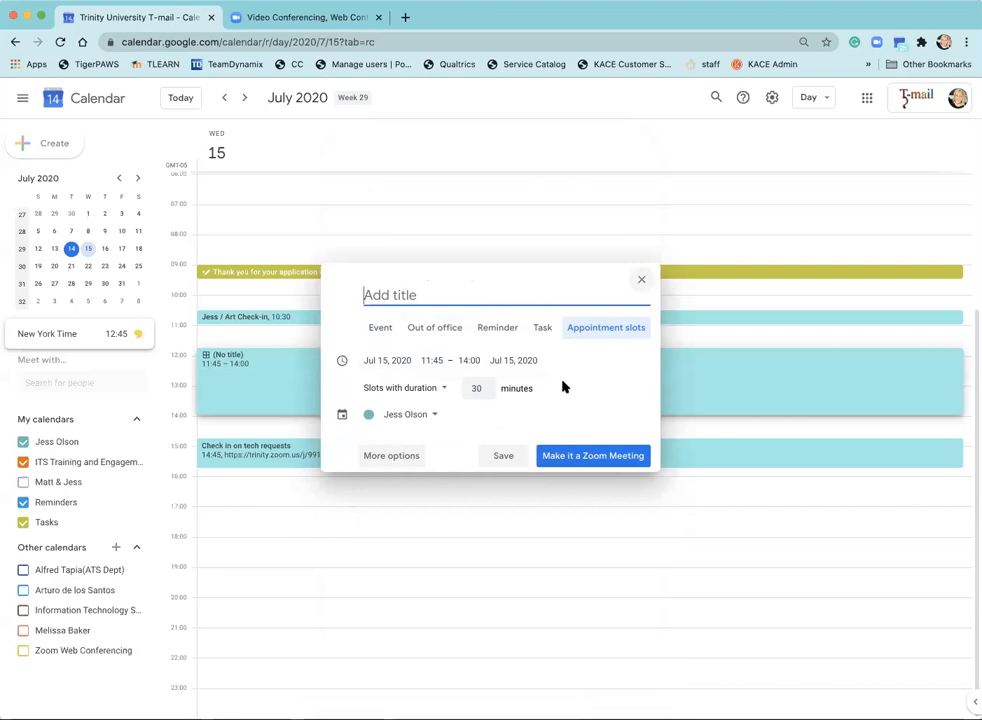
{"action": "mouse_move", "coordinate": [503, 455]}
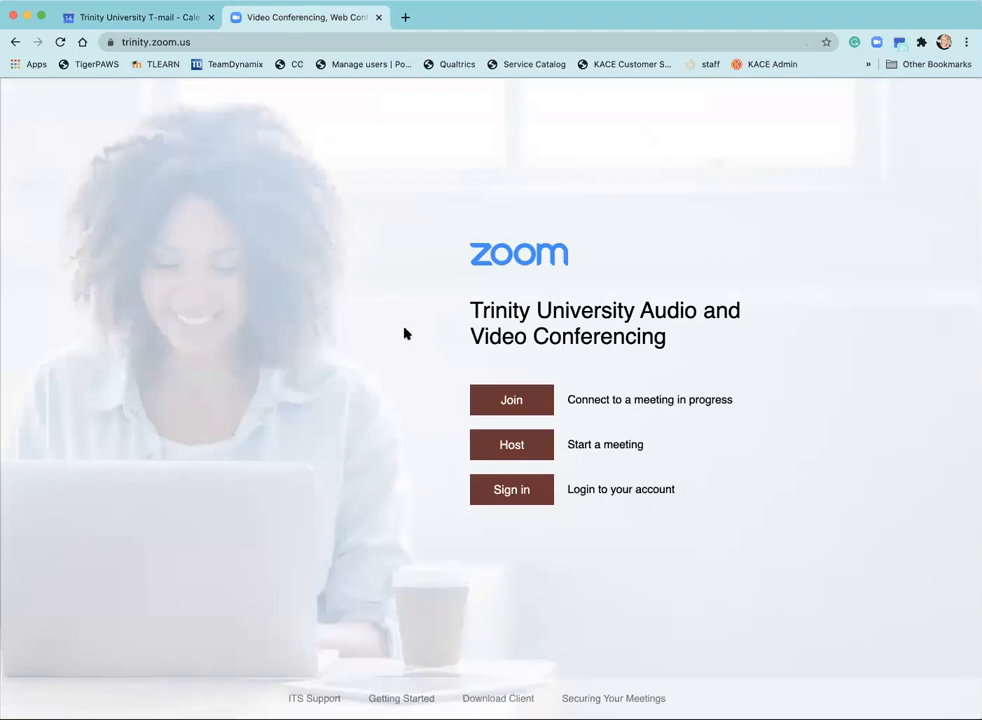
Sign in to Zoom and begin scheduling a new meeting from Meetings.
{"action": "left_click", "coordinate": [511, 489]}
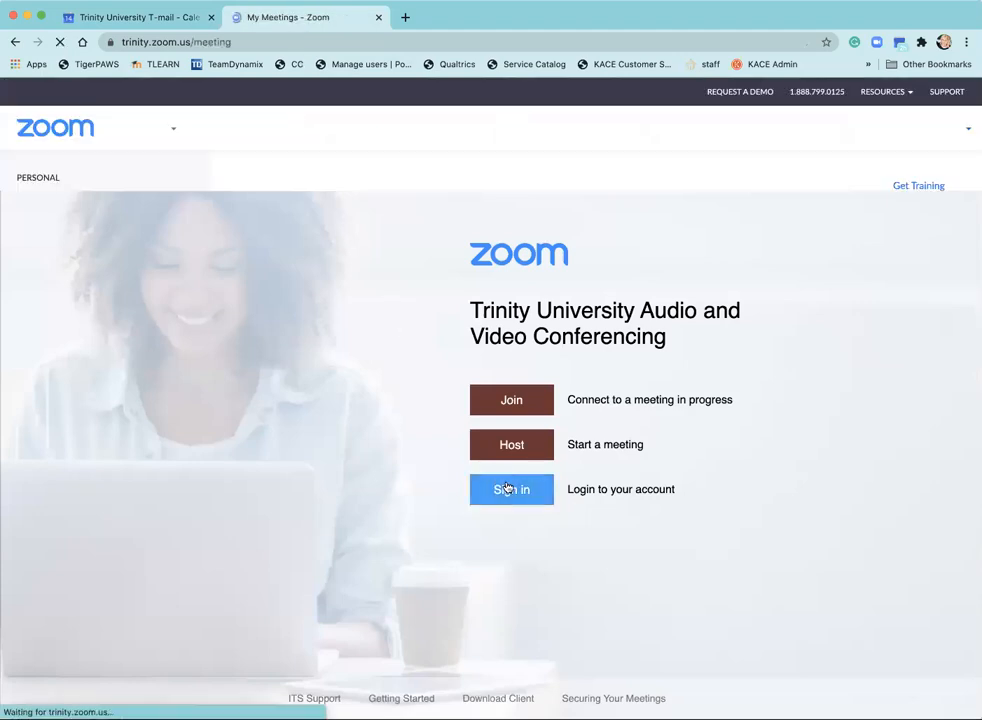
{"action": "left_click", "coordinate": [511, 489]}
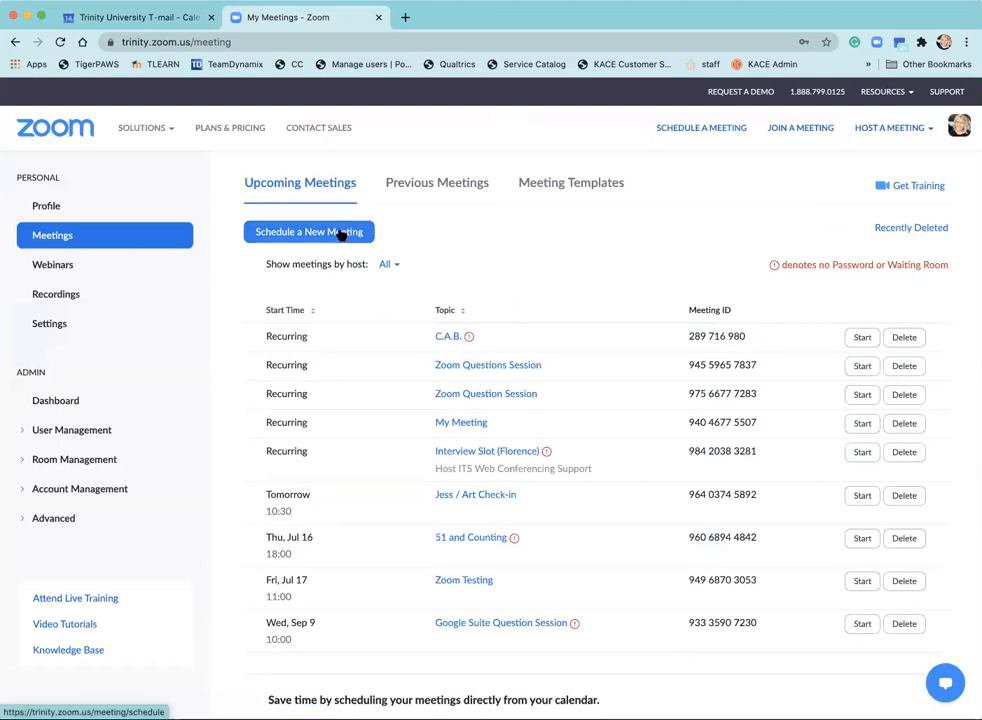
{"action": "left_click", "coordinate": [308, 231]}
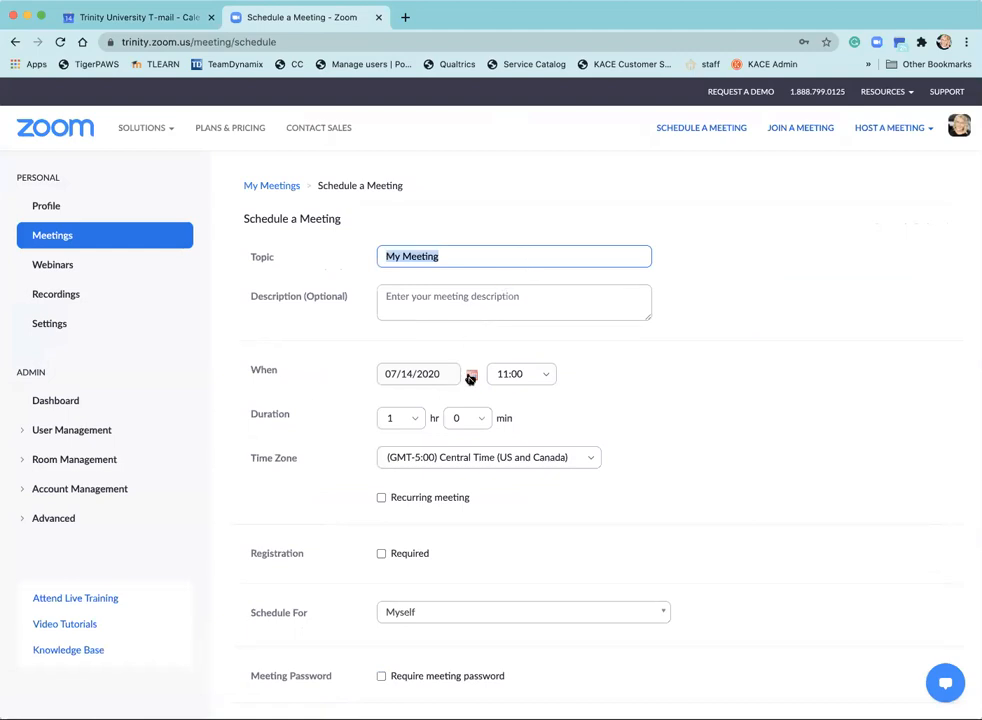
Set the Zoom meeting start time to 12:00 with a 2-hour duration.
{"action": "left_click", "coordinate": [471, 374]}
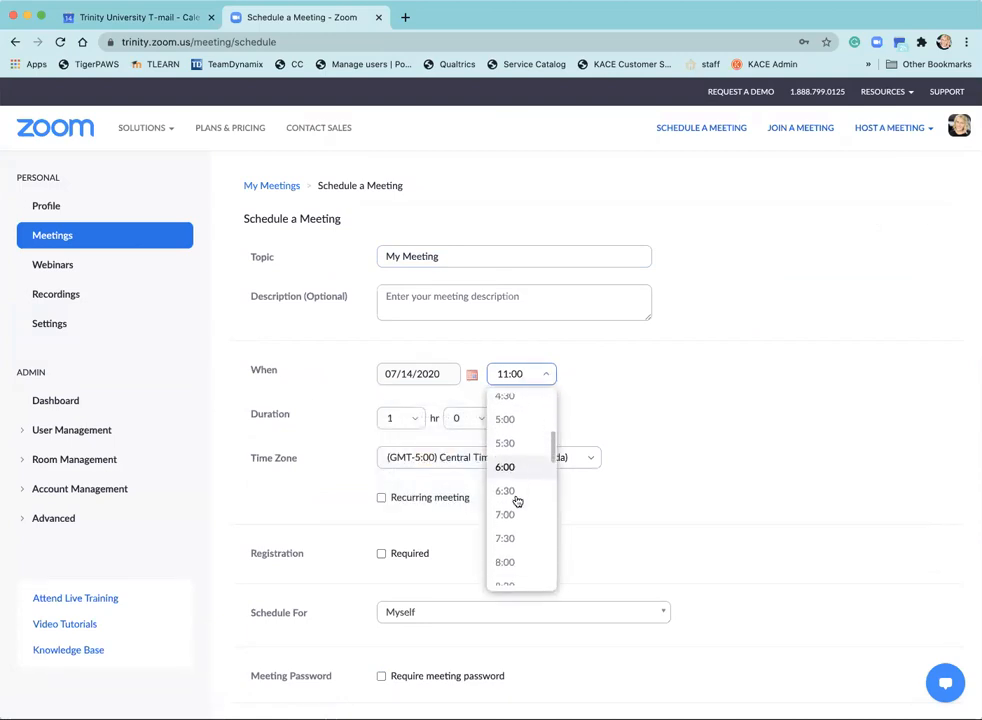
{"action": "scroll", "scroll_direction": "down", "scroll_amount": 3}
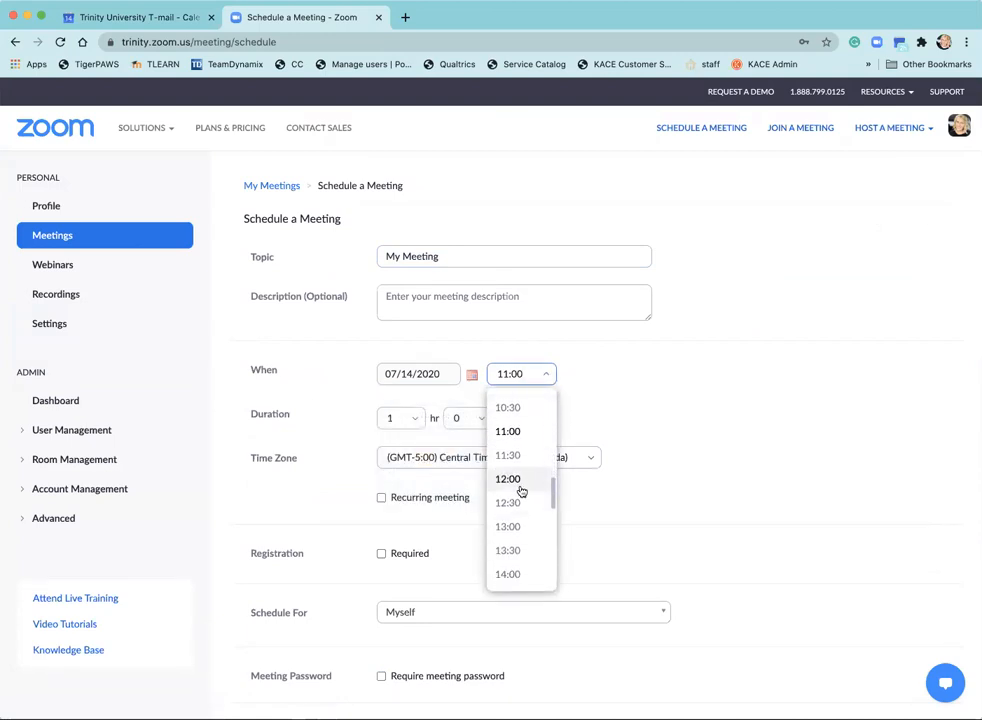
{"action": "left_click", "coordinate": [508, 479]}
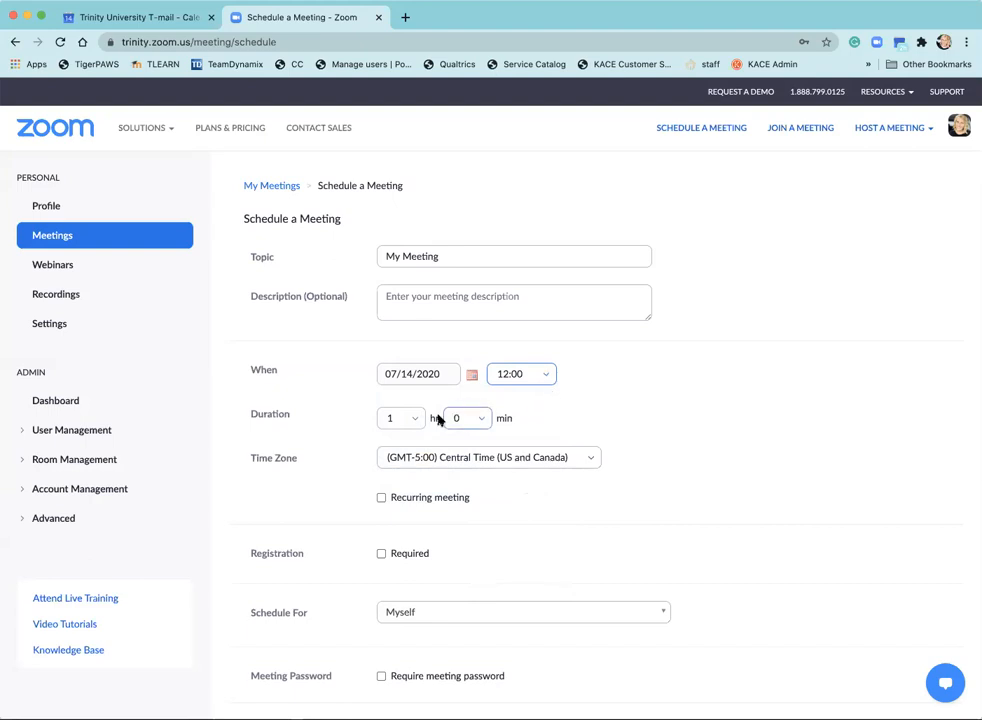
{"action": "left_click", "coordinate": [399, 418]}
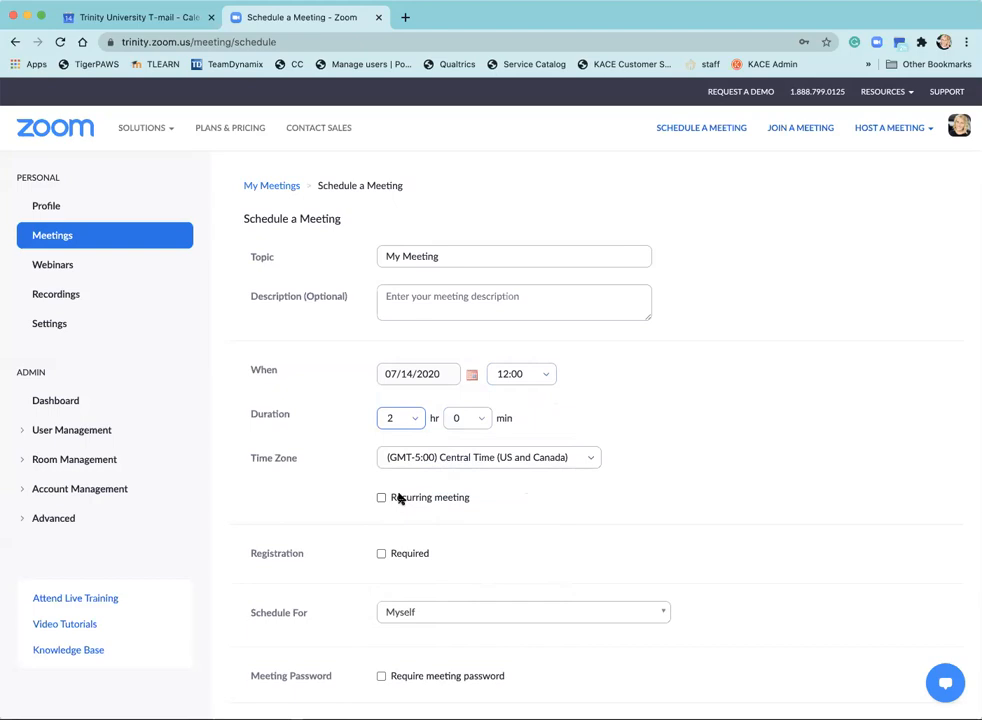
Disable join before host, enable mute on entry, and save the Zoom meeting.
{"action": "scroll", "scroll_direction": "down", "scroll_amount": 3}
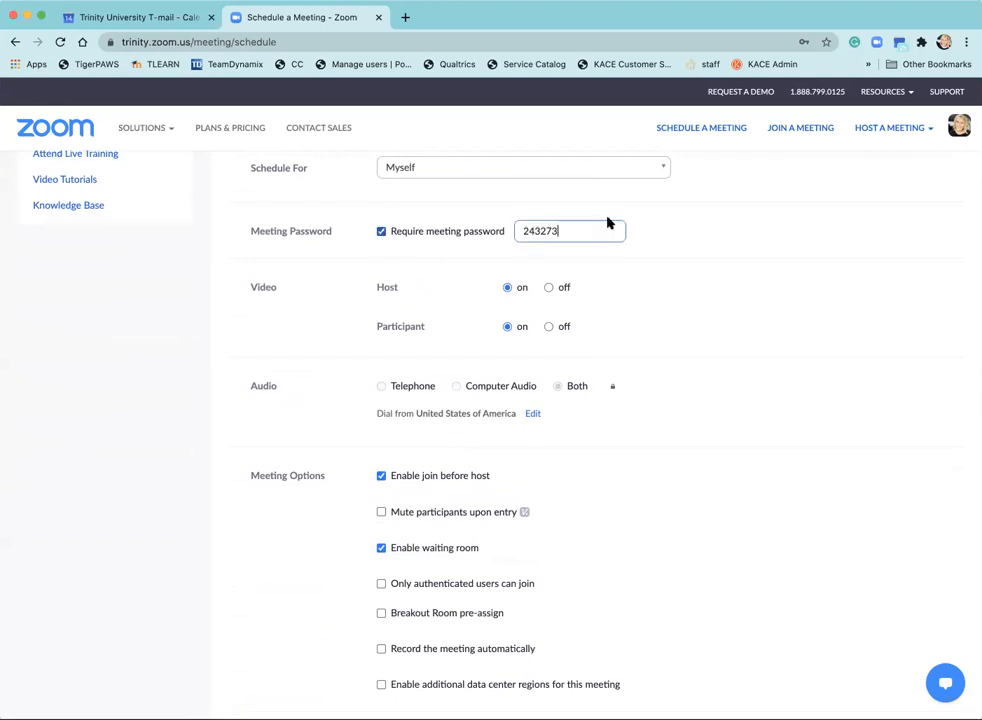
{"action": "scroll", "scroll_direction": "down", "scroll_amount": 3}
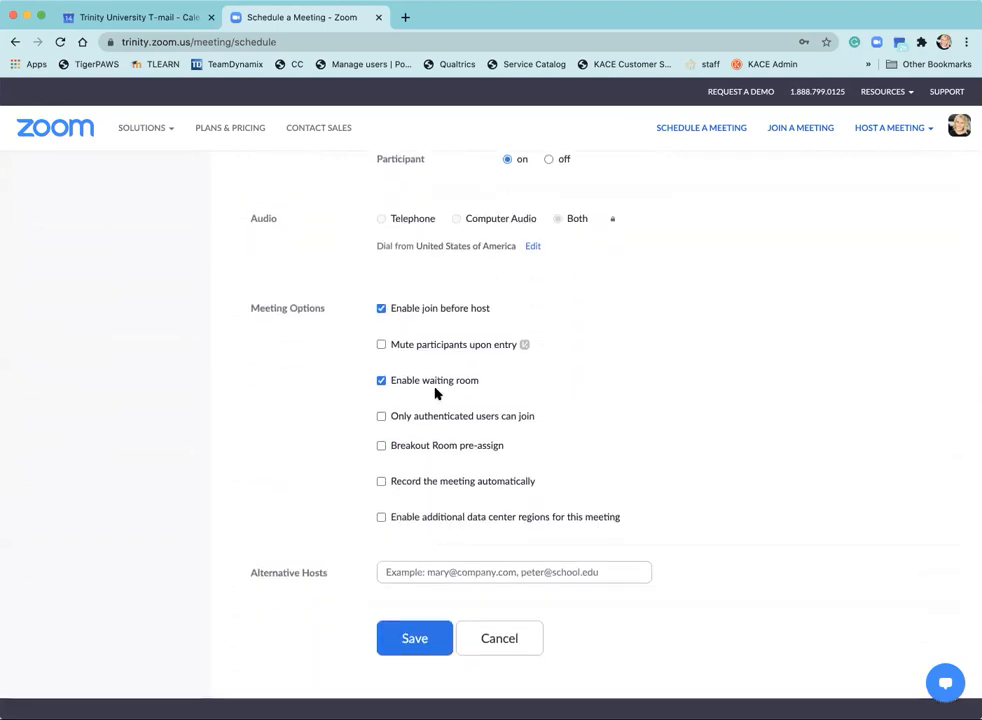
{"action": "mouse_move", "coordinate": [452, 391]}
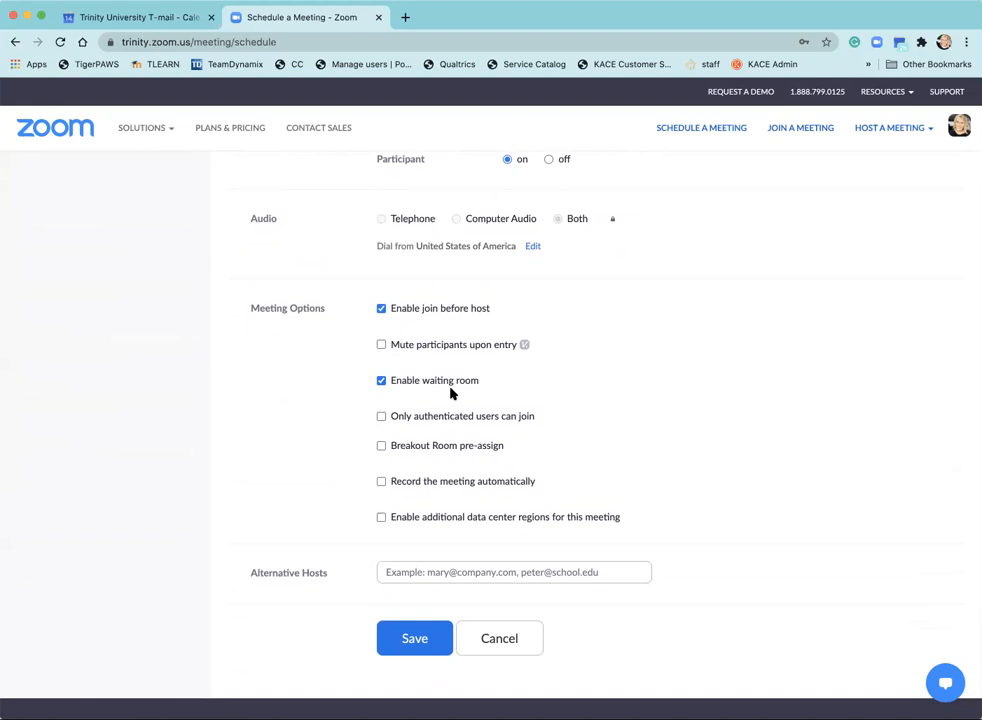
{"action": "left_click", "coordinate": [381, 308]}
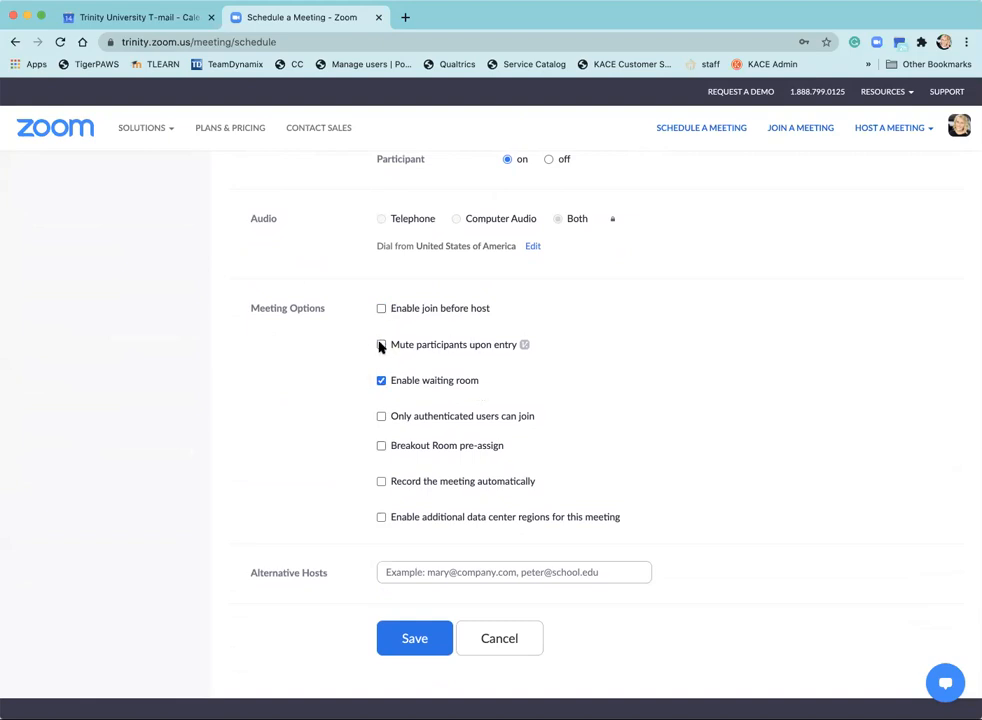
{"action": "left_click", "coordinate": [381, 344]}
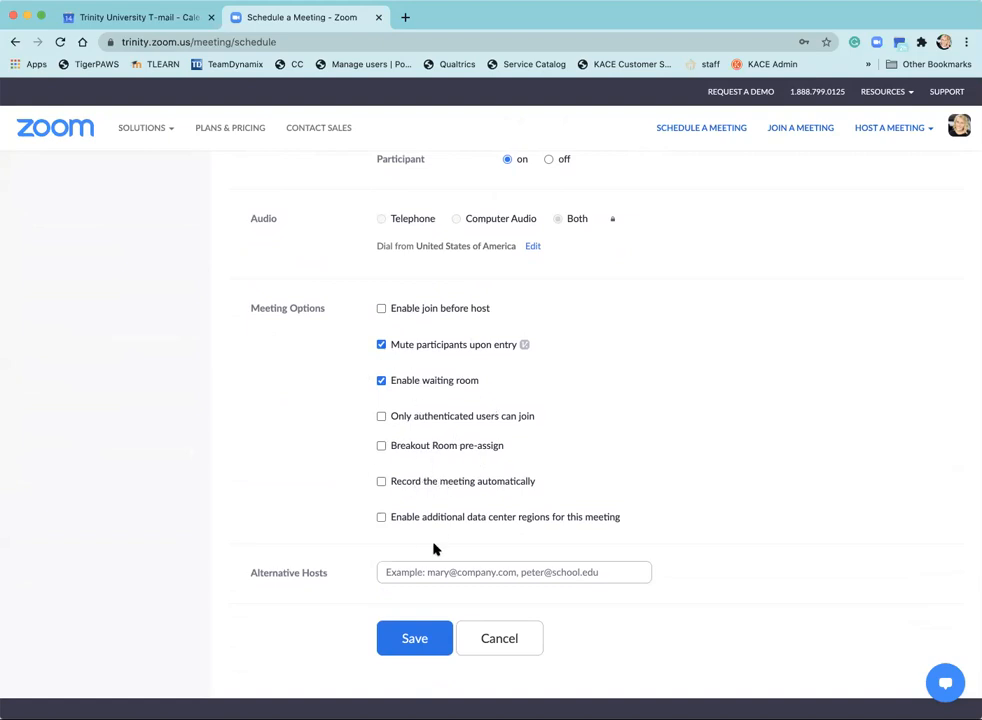
{"action": "mouse_move", "coordinate": [520, 453]}
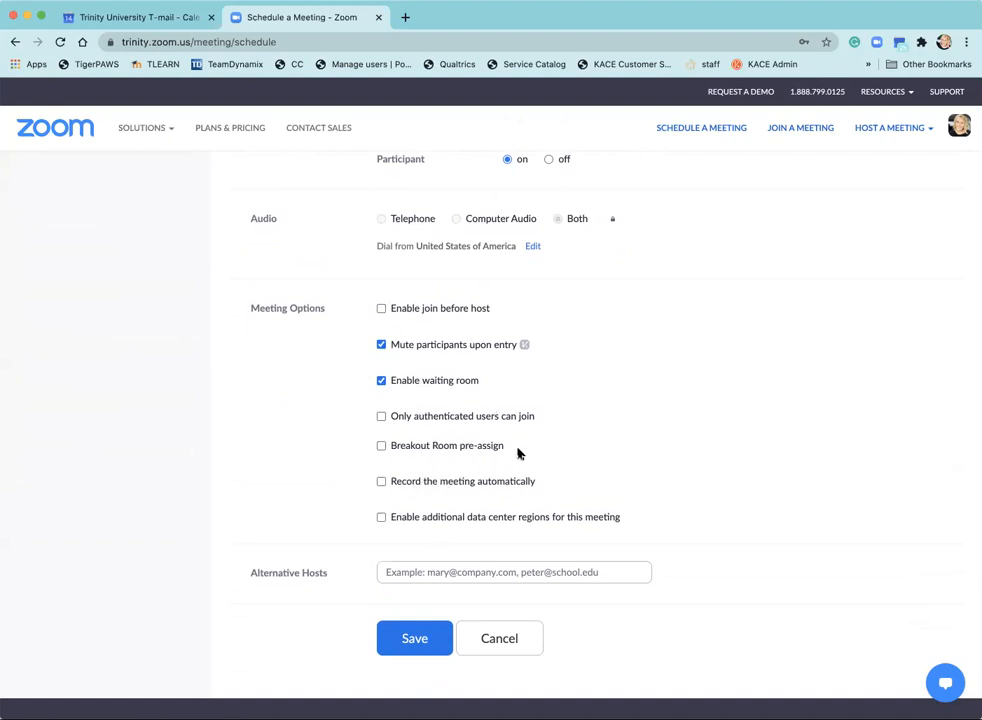
{"action": "left_click", "coordinate": [414, 638]}
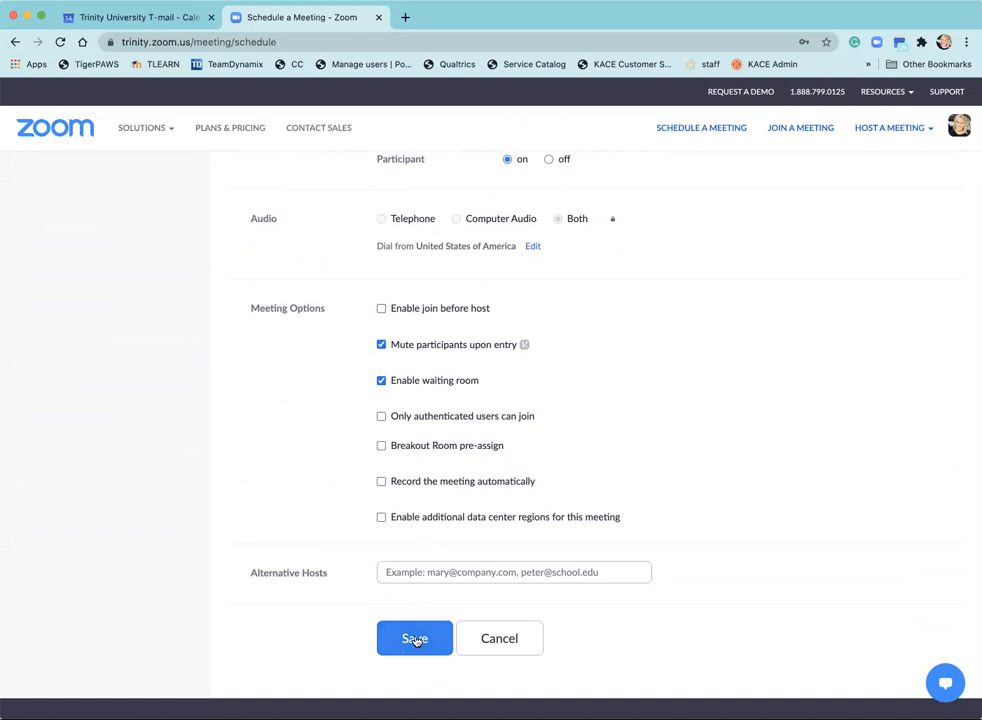
{"action": "left_click", "coordinate": [413, 638]}
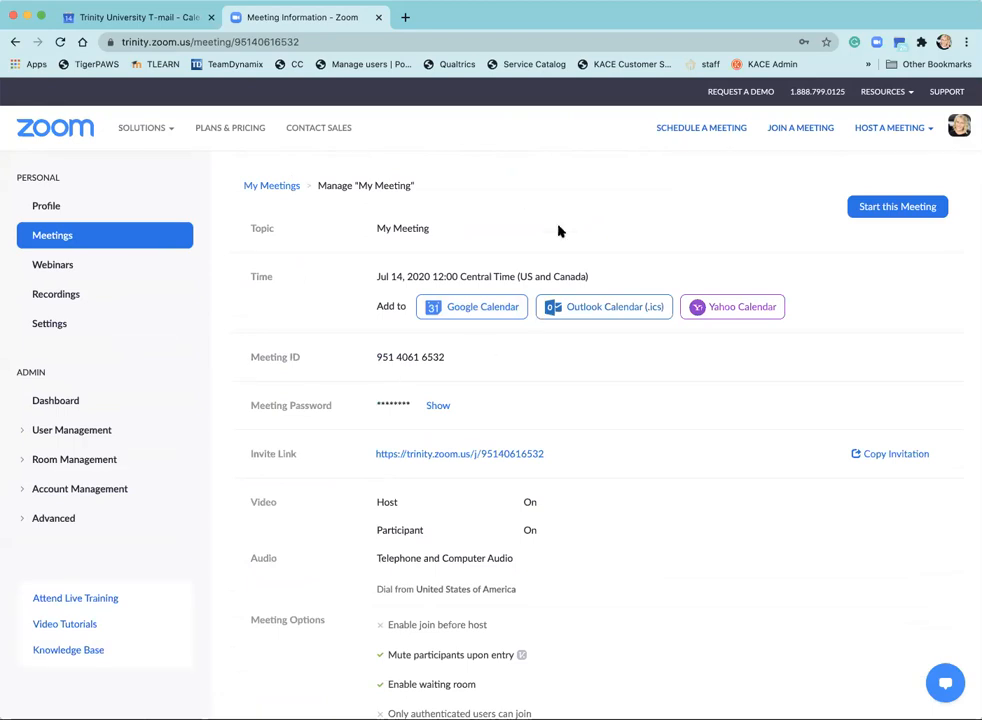
{"action": "mouse_move", "coordinate": [579, 390]}
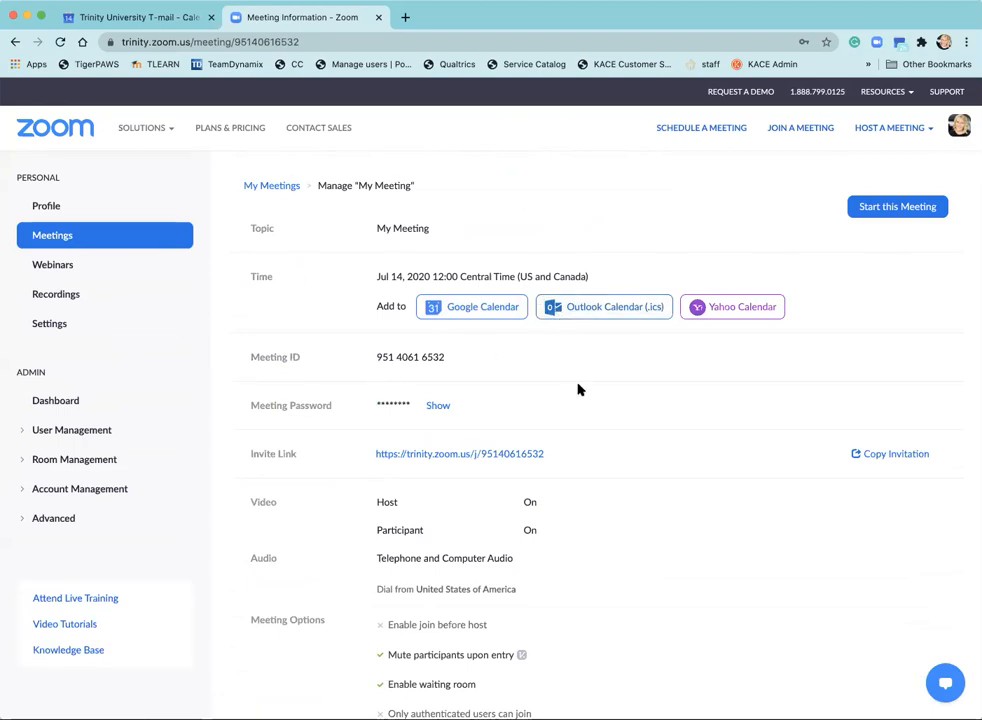
Copy the full Zoom meeting invitation from the meeting page.
{"action": "scroll", "scroll_direction": "down", "scroll_amount": 3}
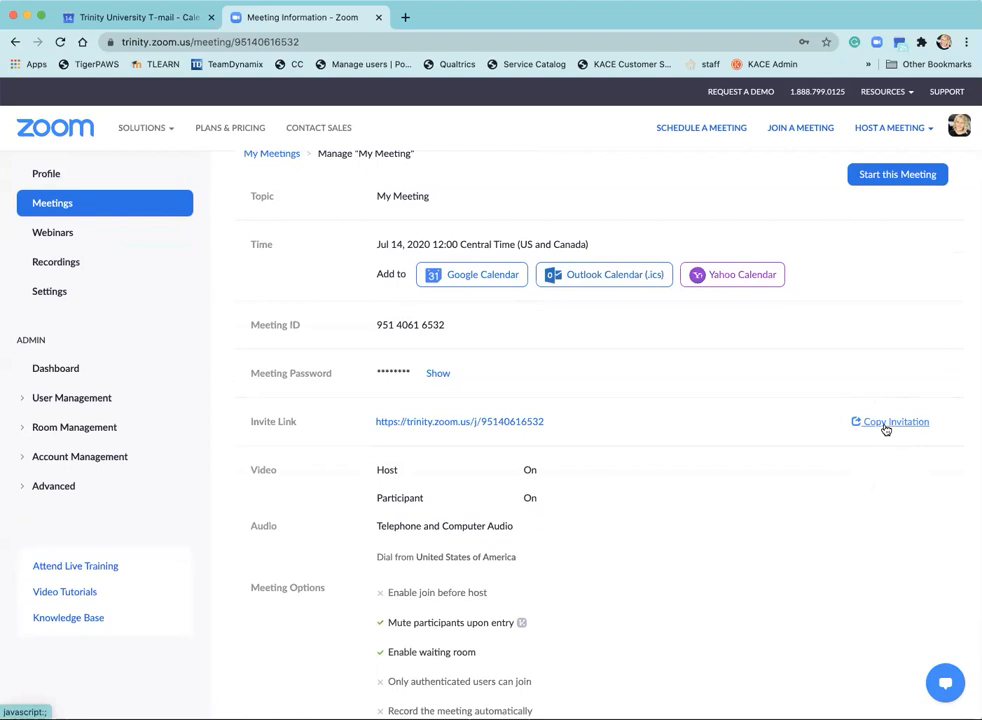
{"action": "left_click", "coordinate": [895, 421]}
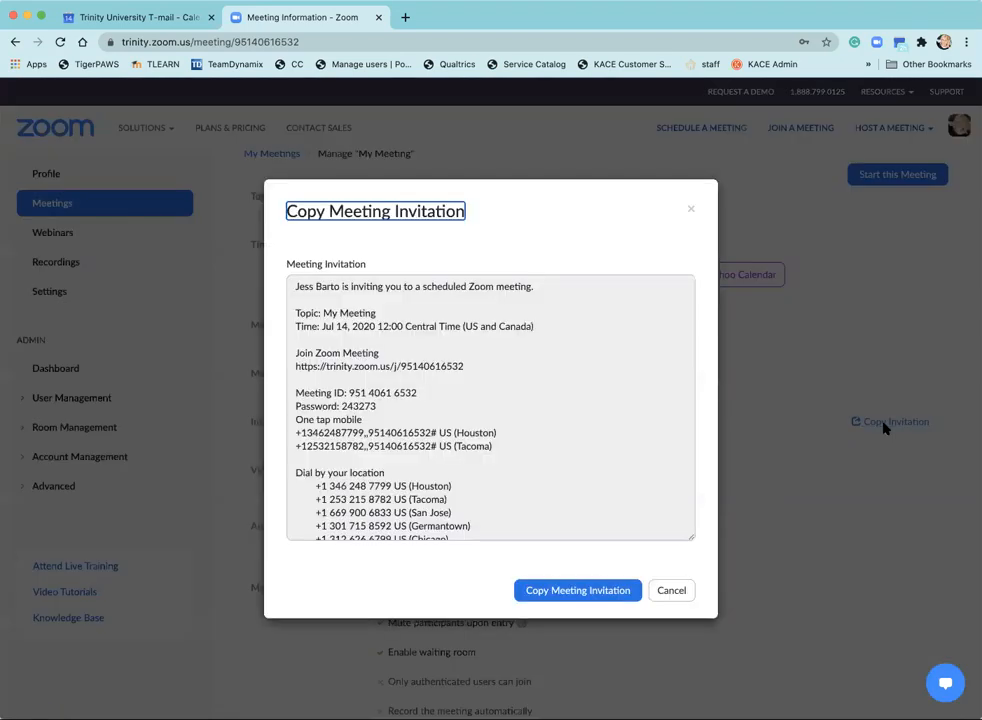
{"action": "left_click", "coordinate": [576, 590]}
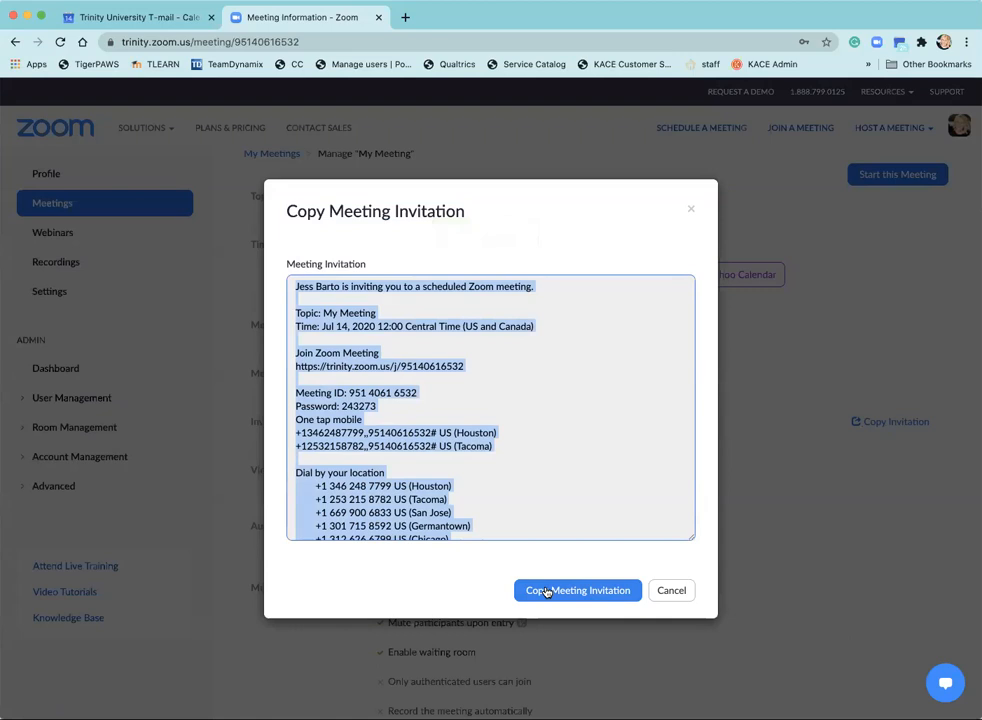
{"action": "mouse_move", "coordinate": [542, 473]}
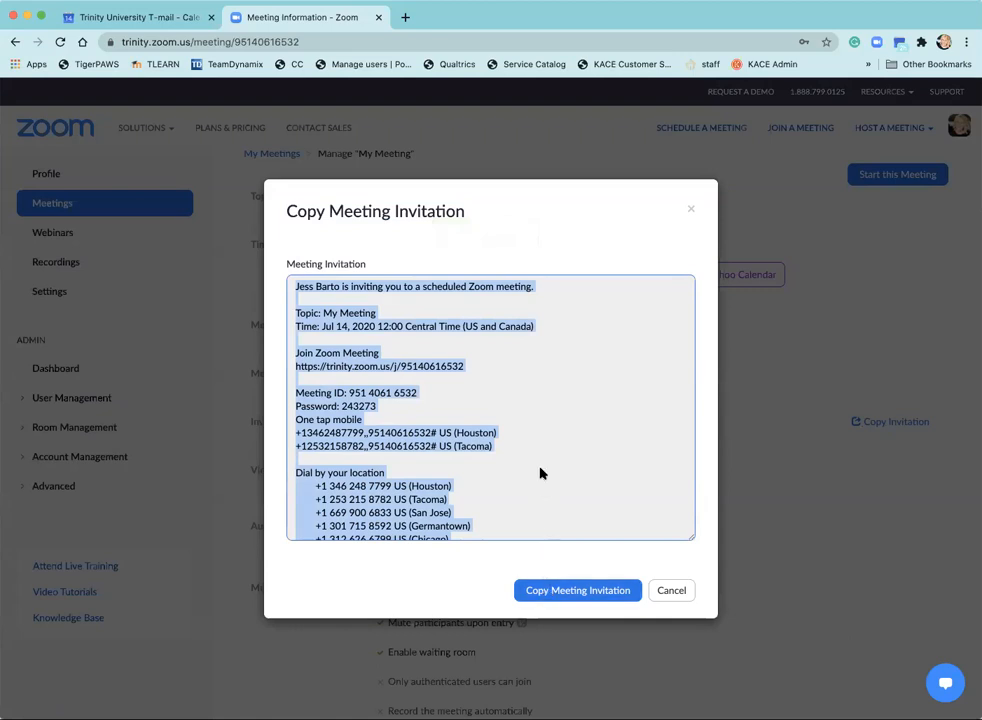
{"action": "mouse_move", "coordinate": [234, 93]}
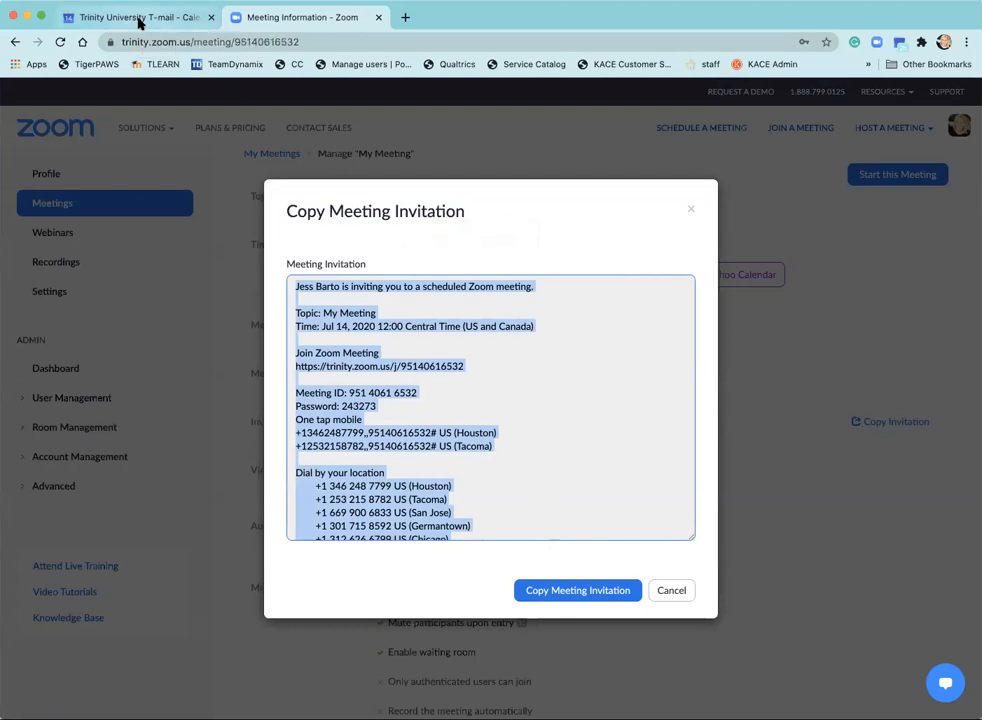
Title the July 15 Calendar slot '1:1 Meetings' and open its full edit page.
{"action": "left_click", "coordinate": [138, 18]}
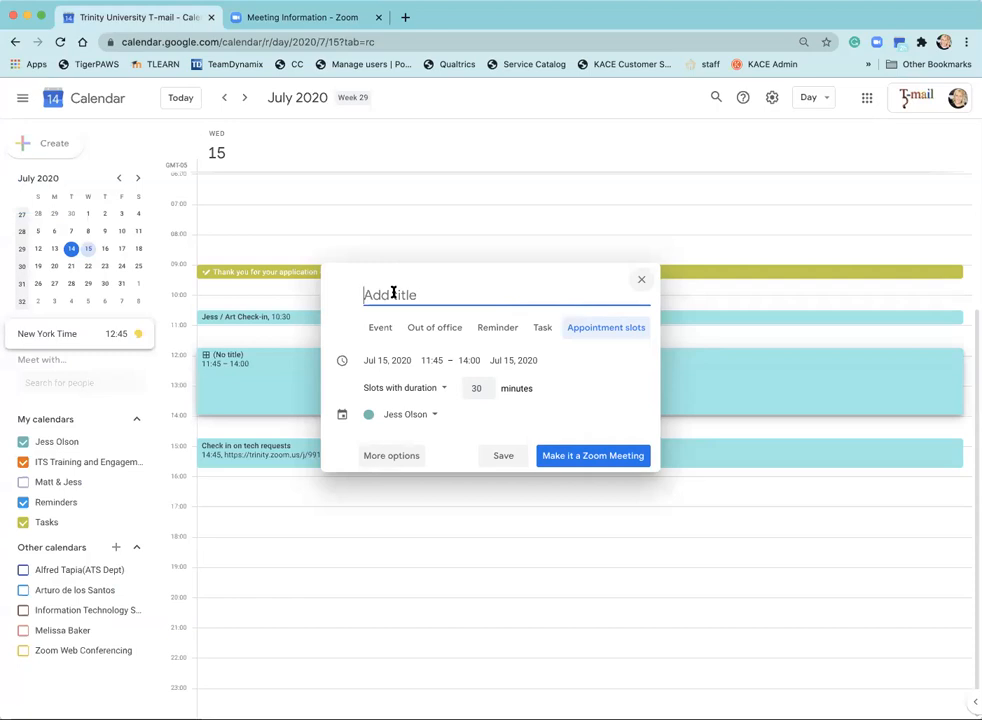
{"action": "type", "text": "1:1 Maatin"}
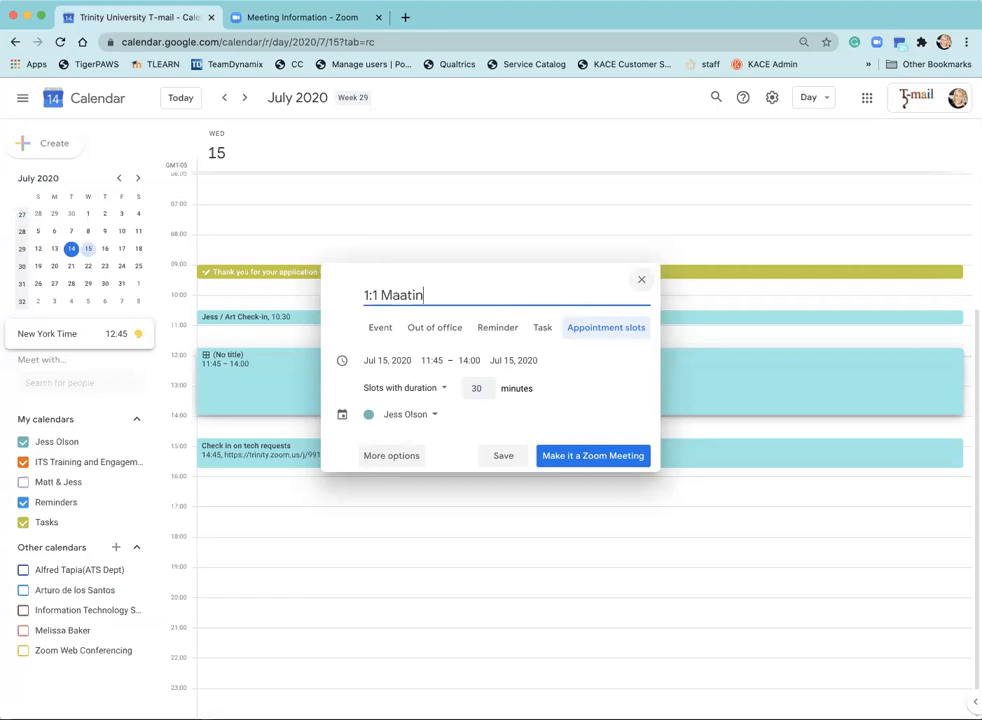
{"action": "type", "text": "Meetin"}
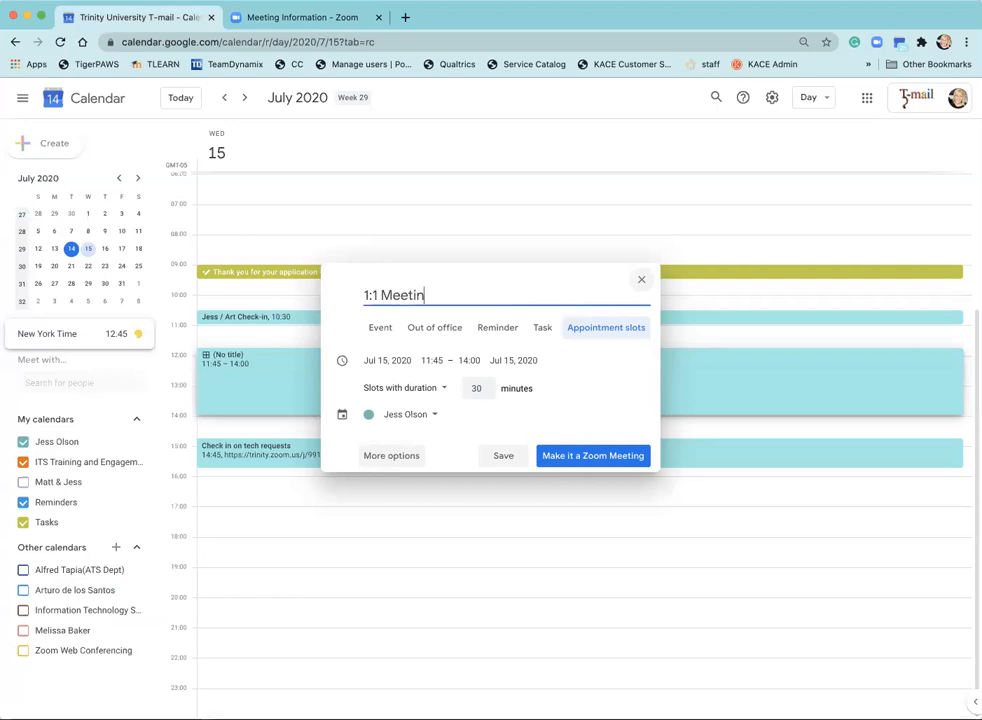
{"action": "type", "text": "gs"}
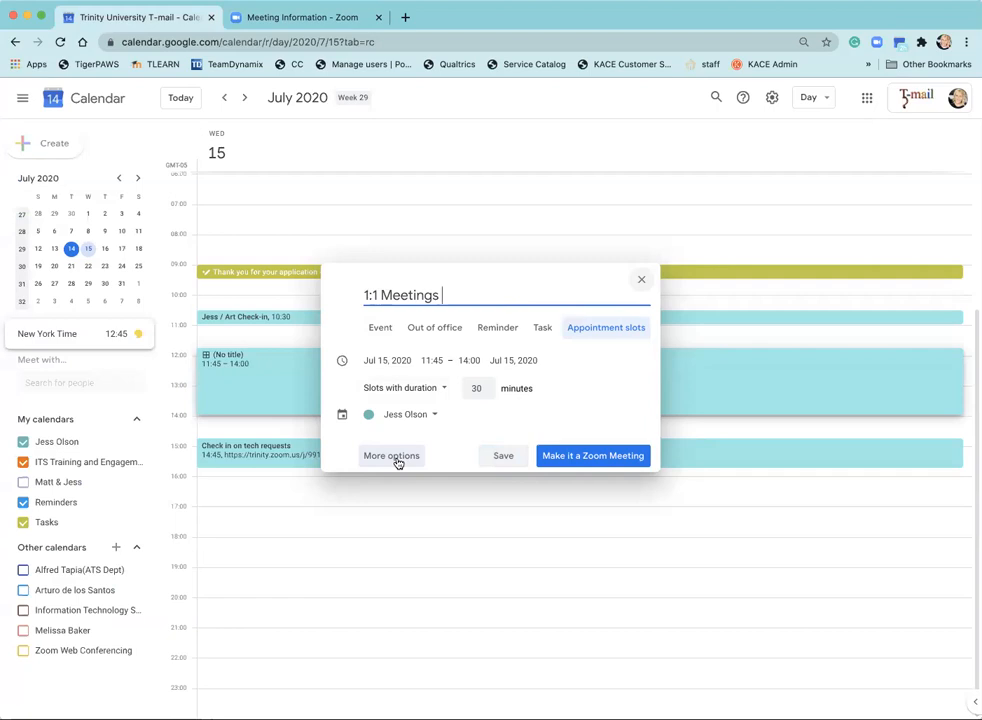
{"action": "left_click", "coordinate": [391, 456]}
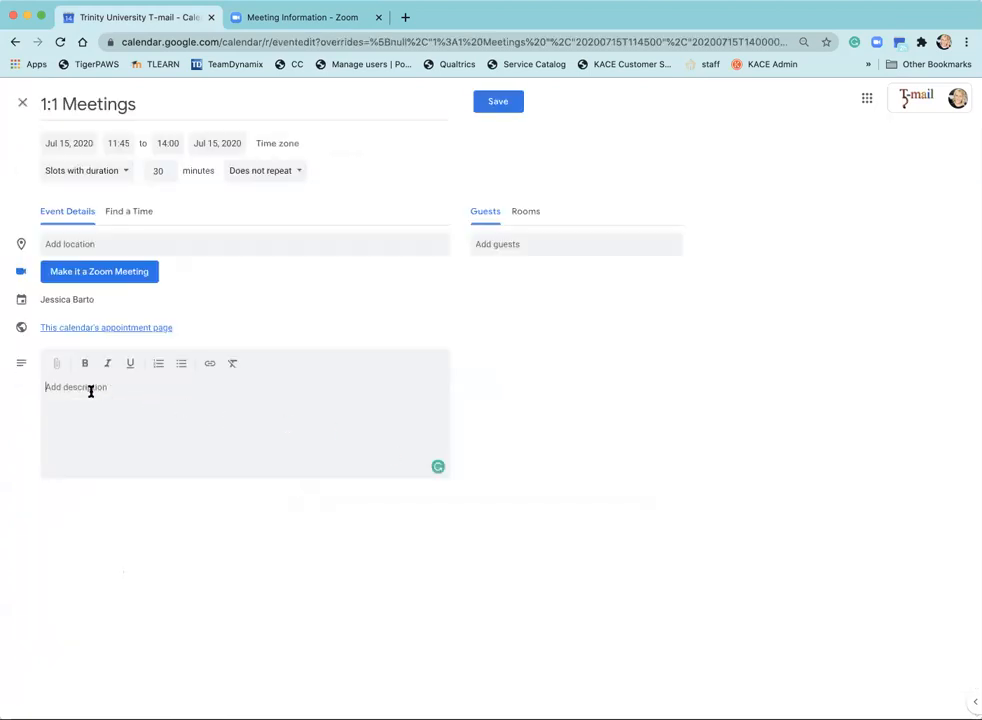
Return to the Zoom meeting page and recopy the full meeting invitation.
{"action": "right_click", "coordinate": [89, 390]}
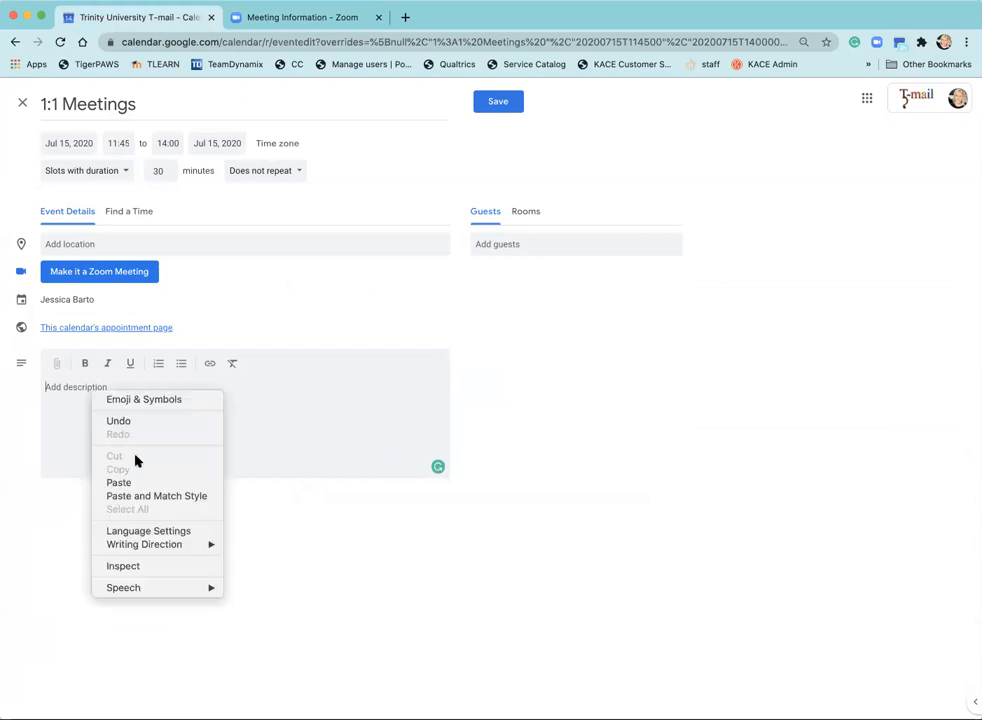
{"action": "left_click", "coordinate": [118, 482]}
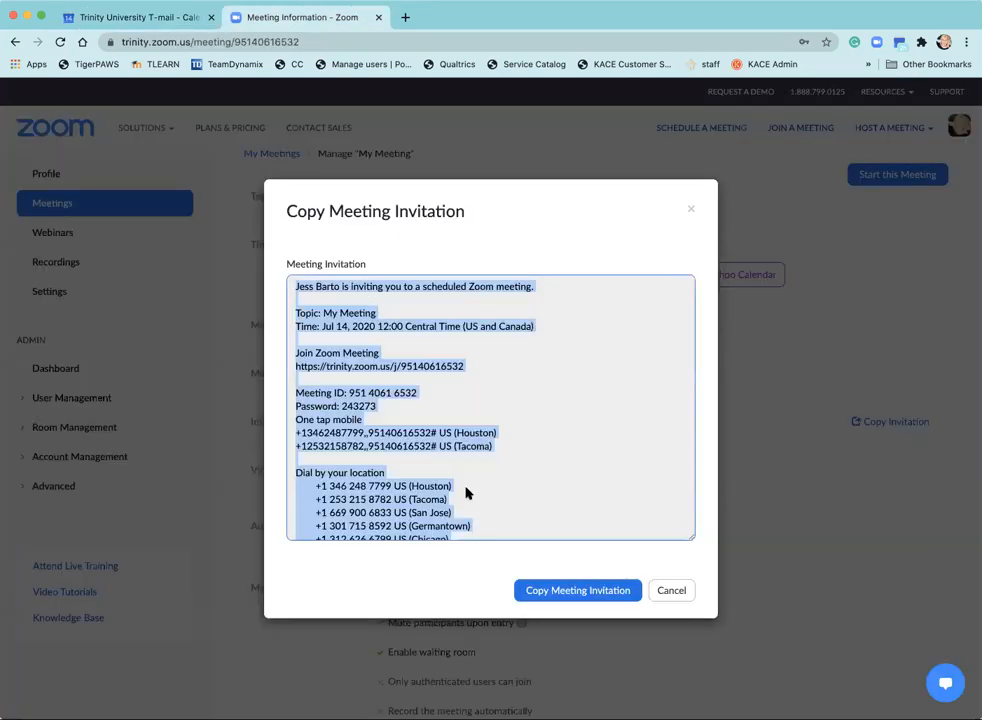
{"action": "mouse_move", "coordinate": [609, 317]}
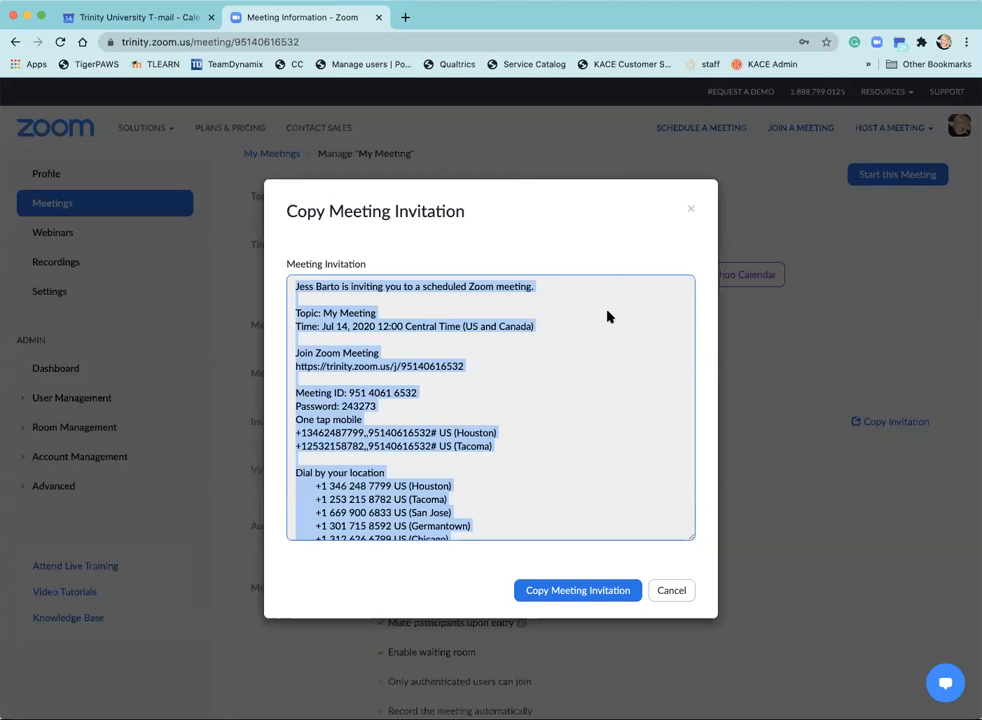
{"action": "mouse_move", "coordinate": [600, 294]}
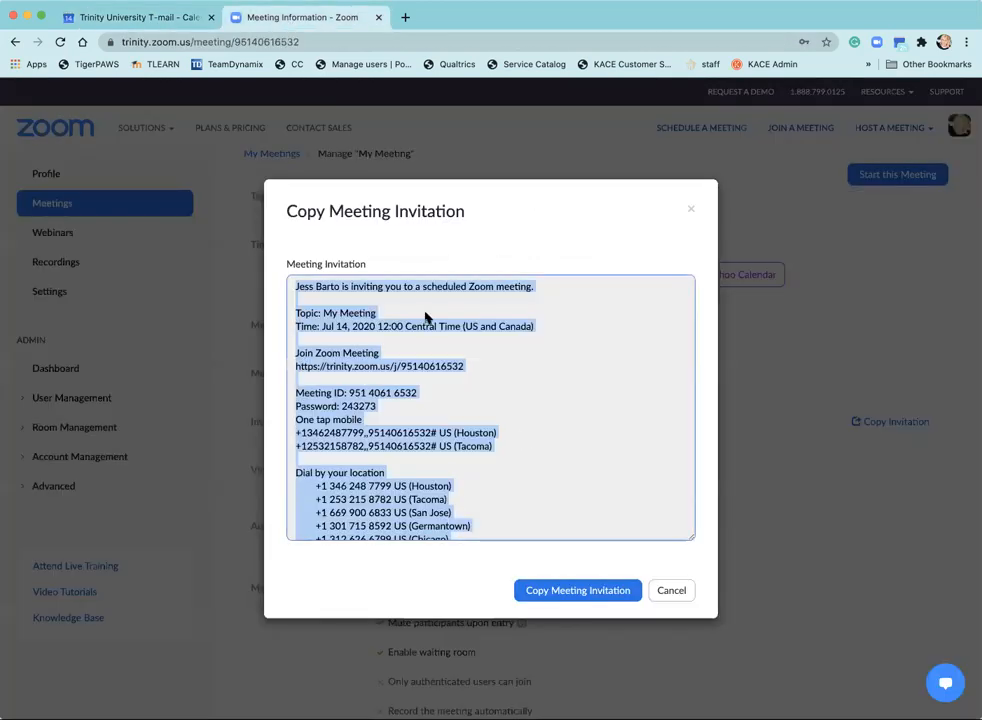
{"action": "left_click", "coordinate": [671, 590]}
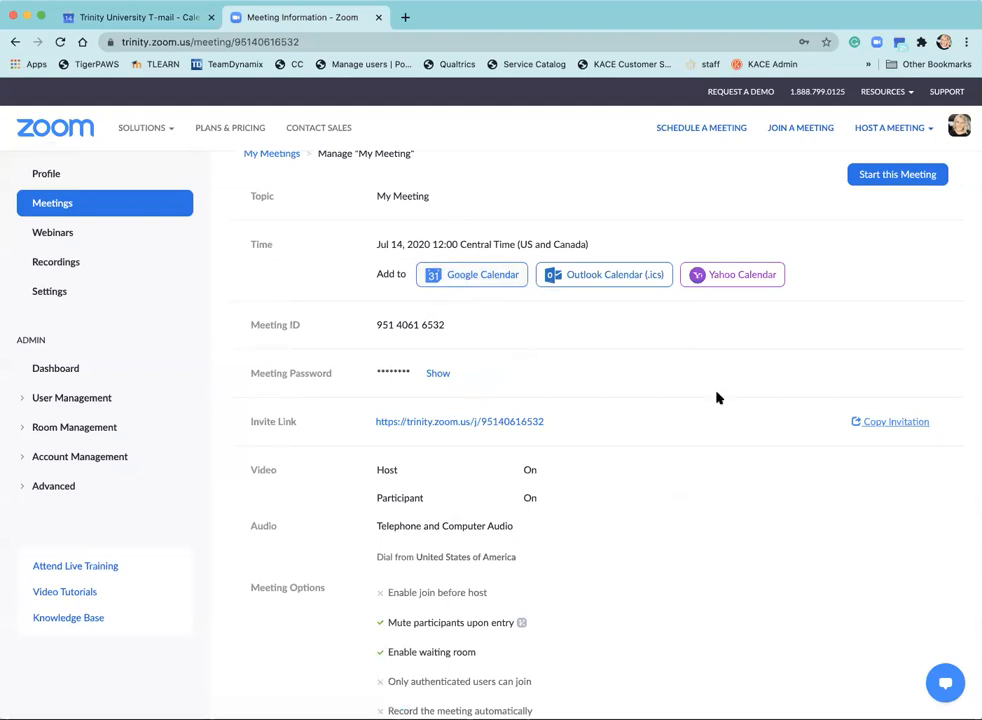
{"action": "left_click", "coordinate": [895, 421]}
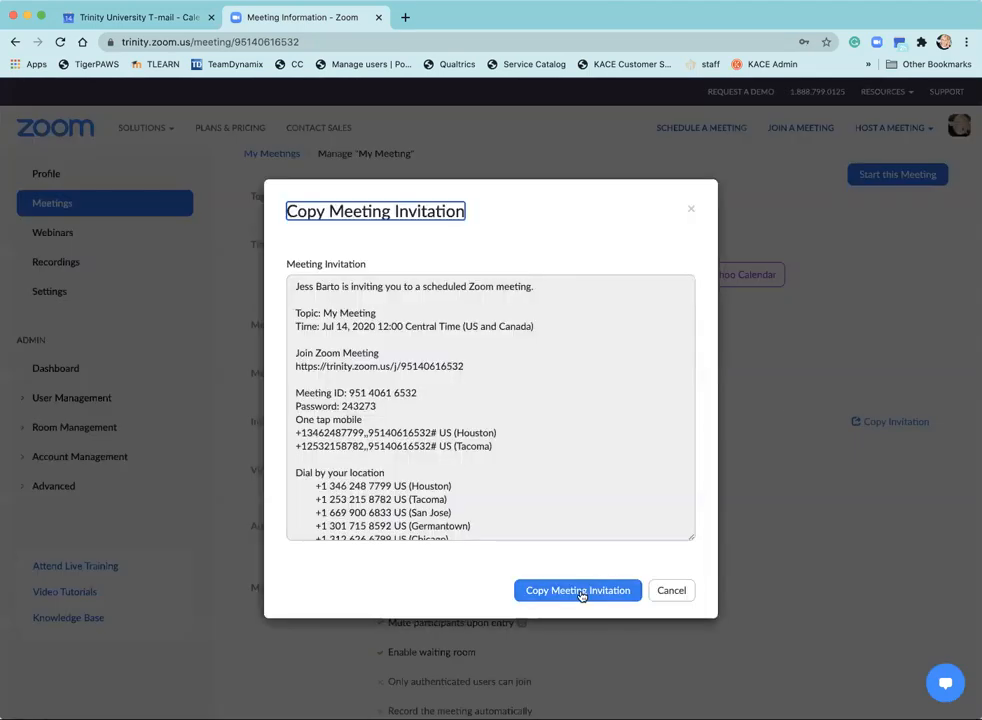
{"action": "left_click", "coordinate": [577, 590]}
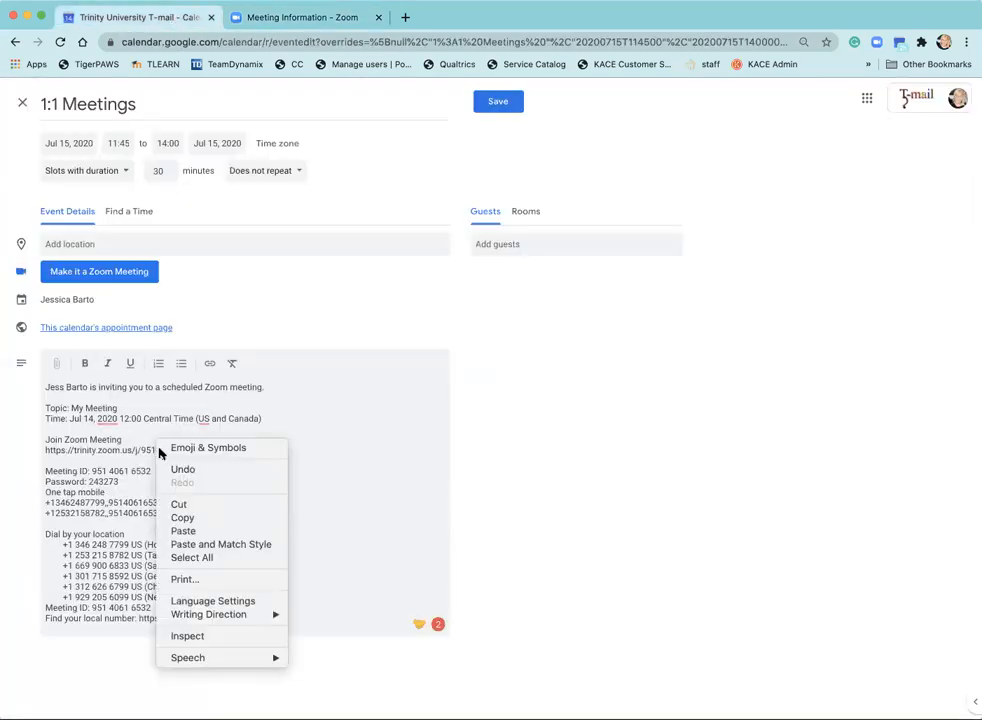
{"action": "mouse_move", "coordinate": [197, 530]}
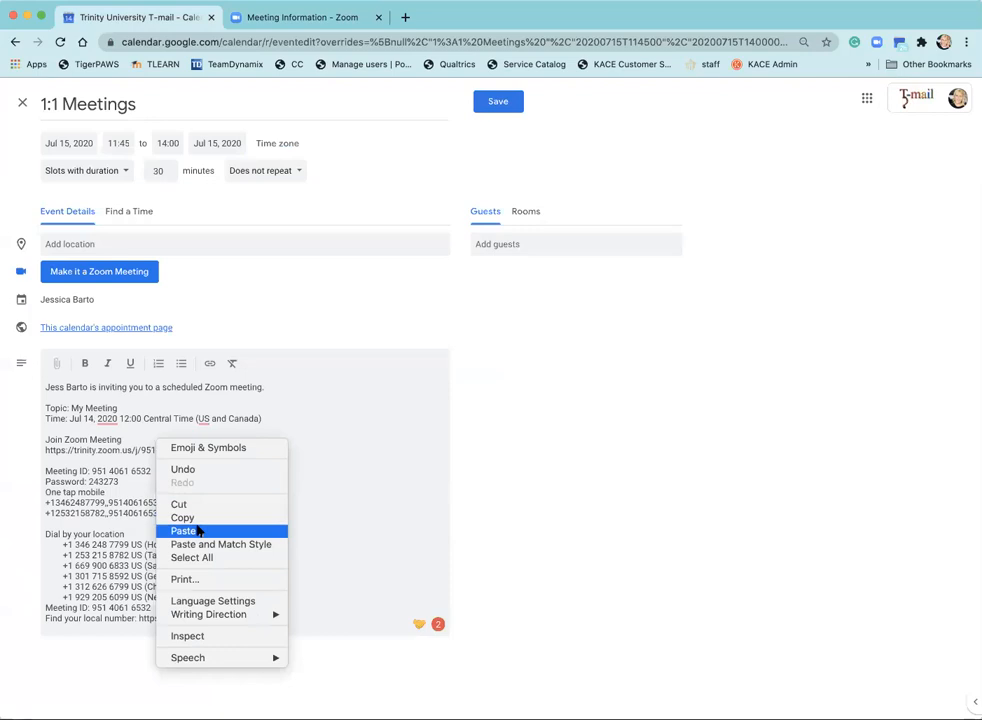
Paste the Zoom invitation into the description and save '1:1 Meetings'.
{"action": "left_click", "coordinate": [183, 530]}
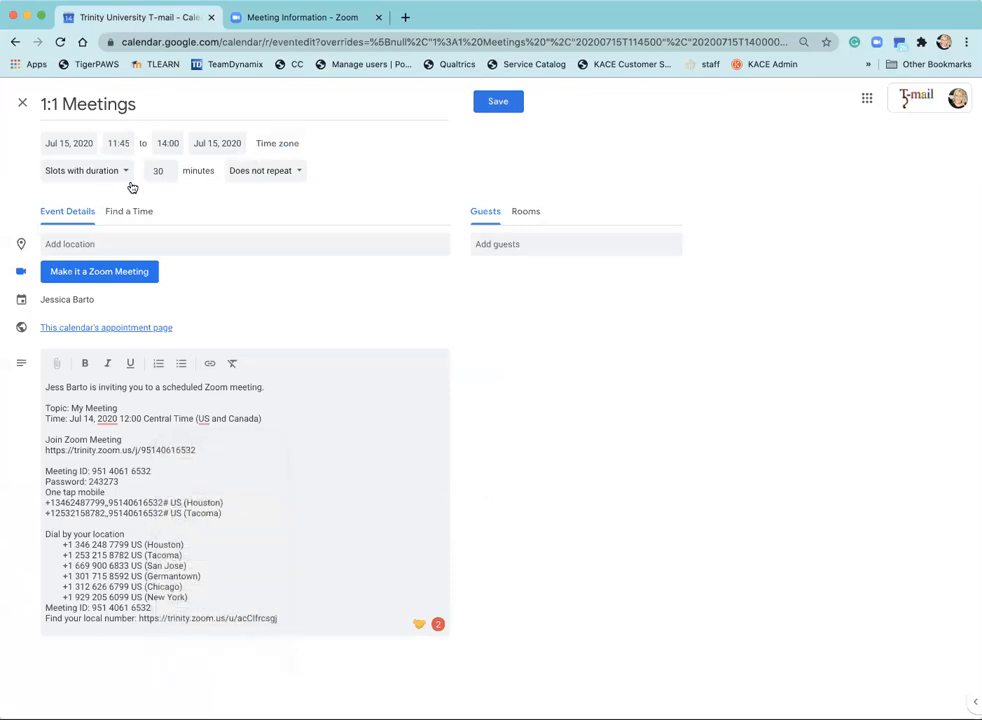
{"action": "mouse_move", "coordinate": [89, 172]}
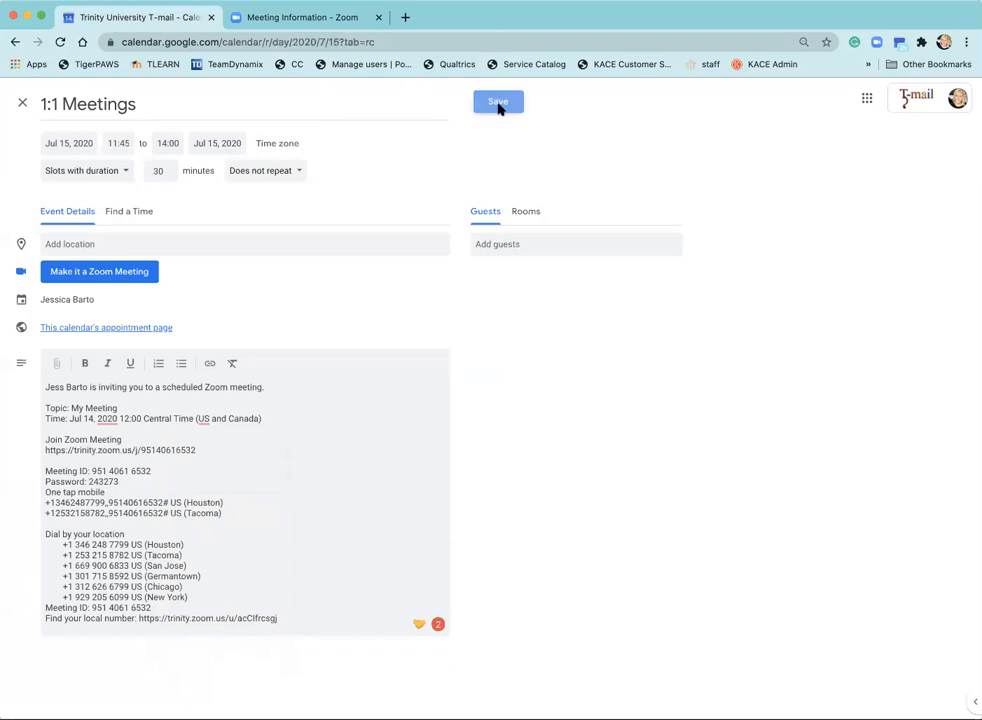
{"action": "left_click", "coordinate": [497, 102]}
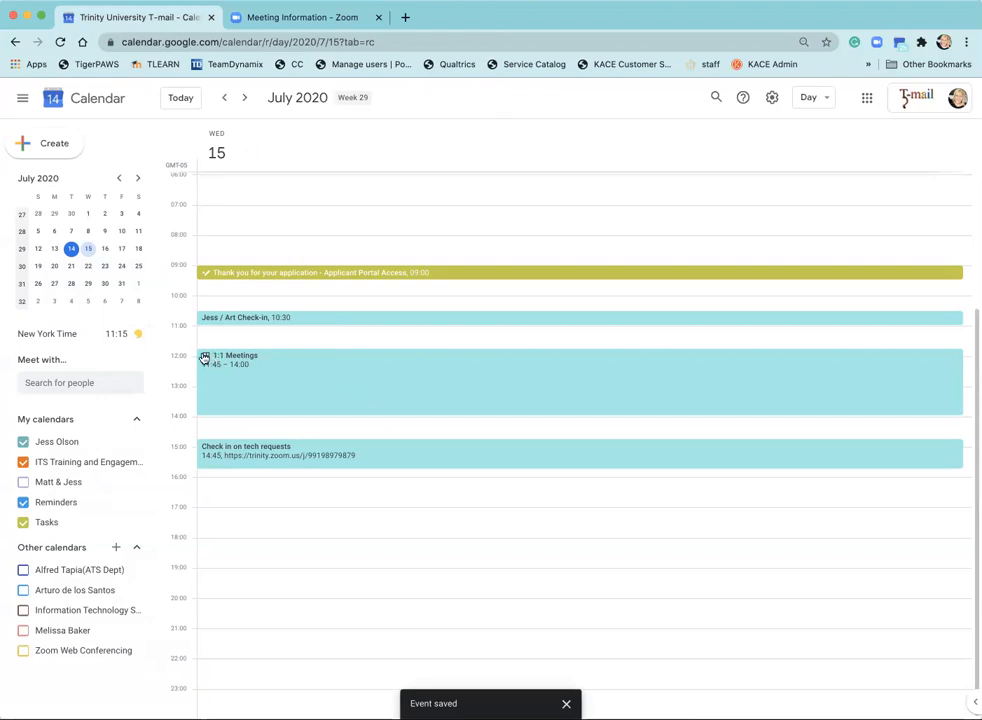
{"action": "mouse_move", "coordinate": [215, 368]}
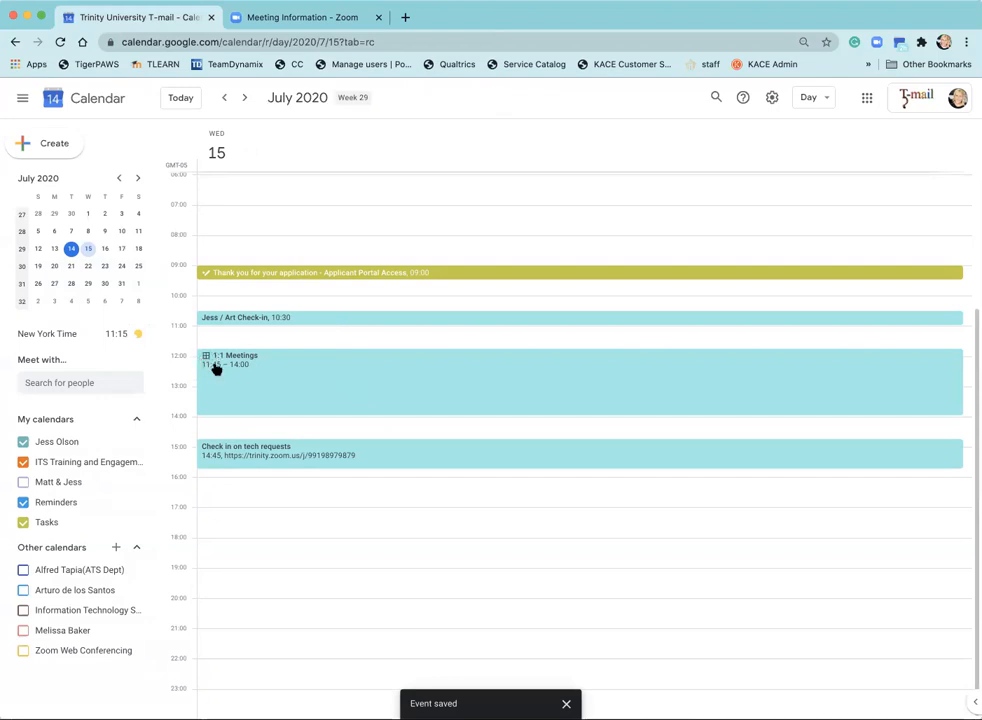
{"action": "mouse_move", "coordinate": [205, 361]}
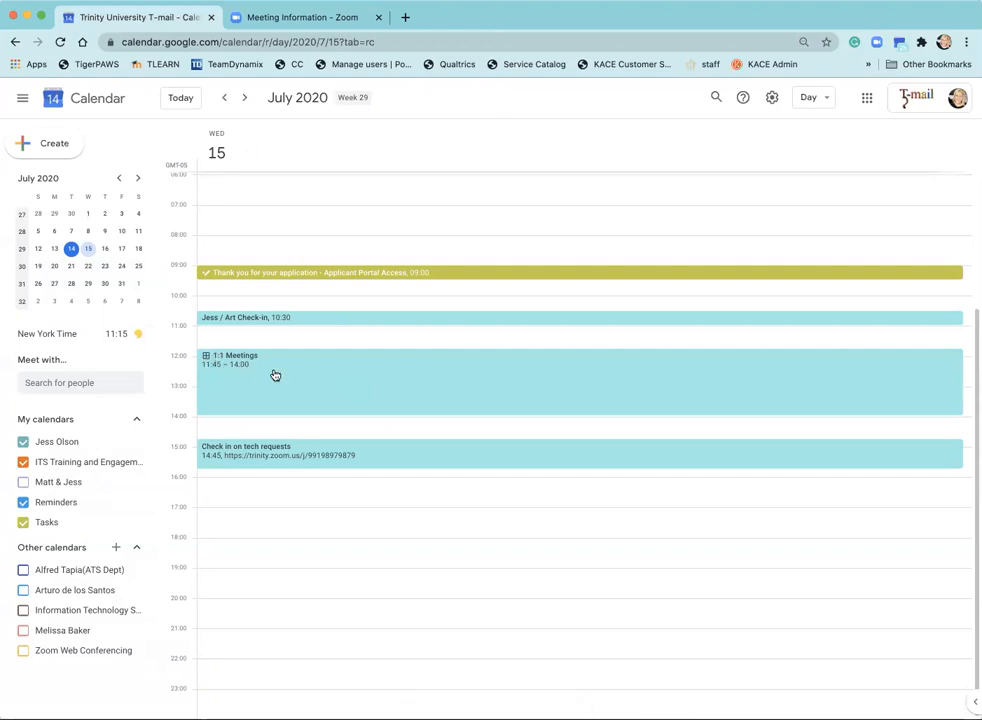
{"action": "left_click", "coordinate": [275, 375]}
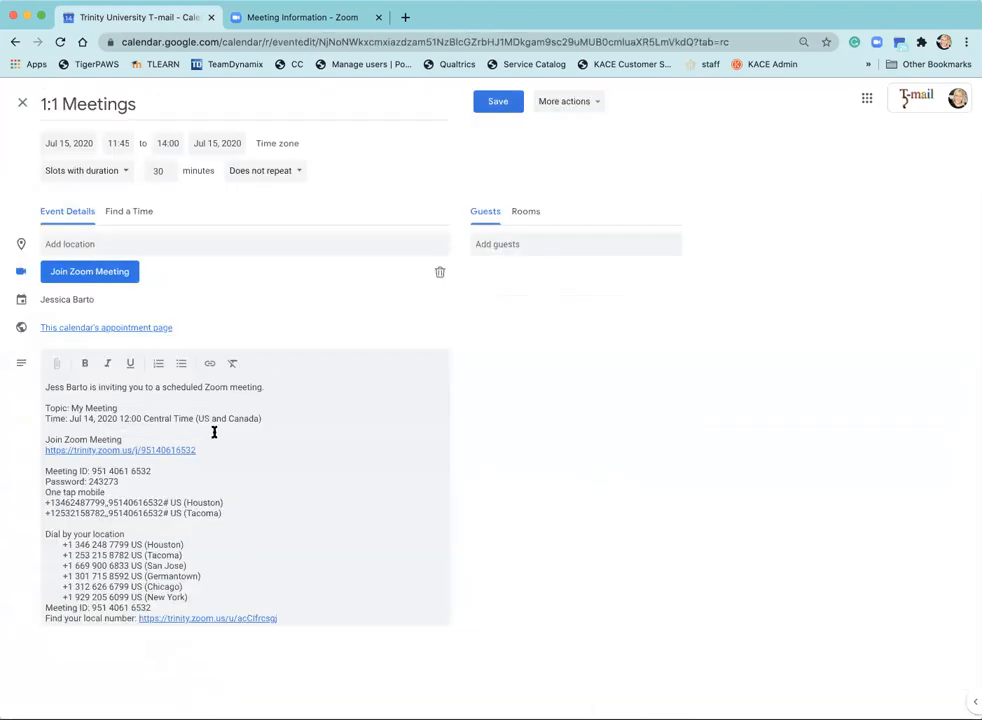
{"action": "mouse_move", "coordinate": [138, 471]}
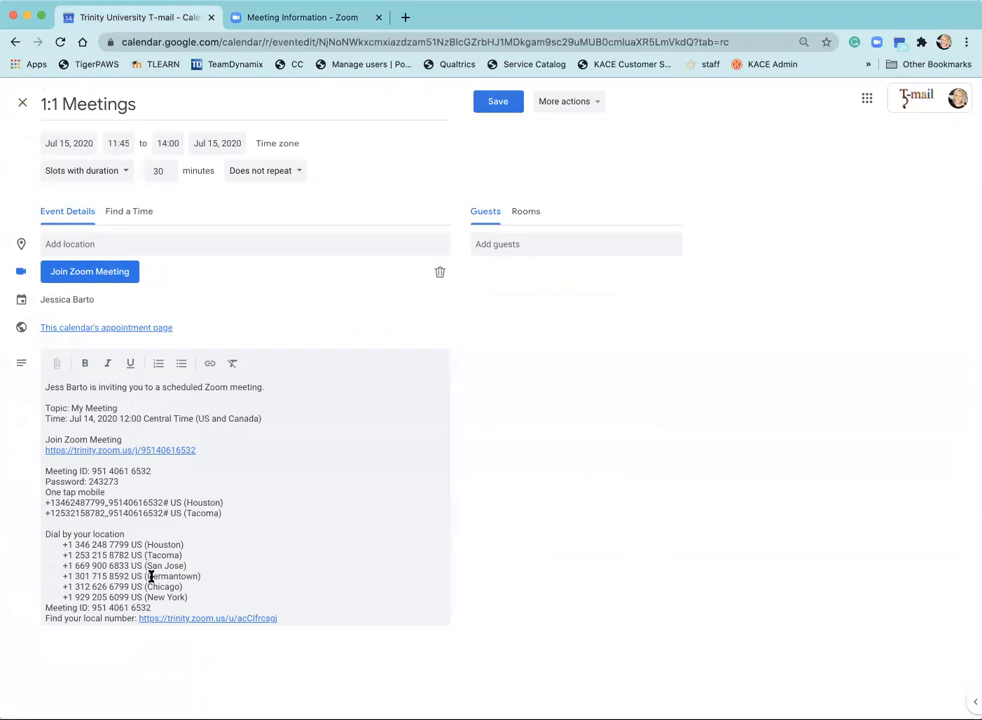
{"action": "mouse_move", "coordinate": [107, 482]}
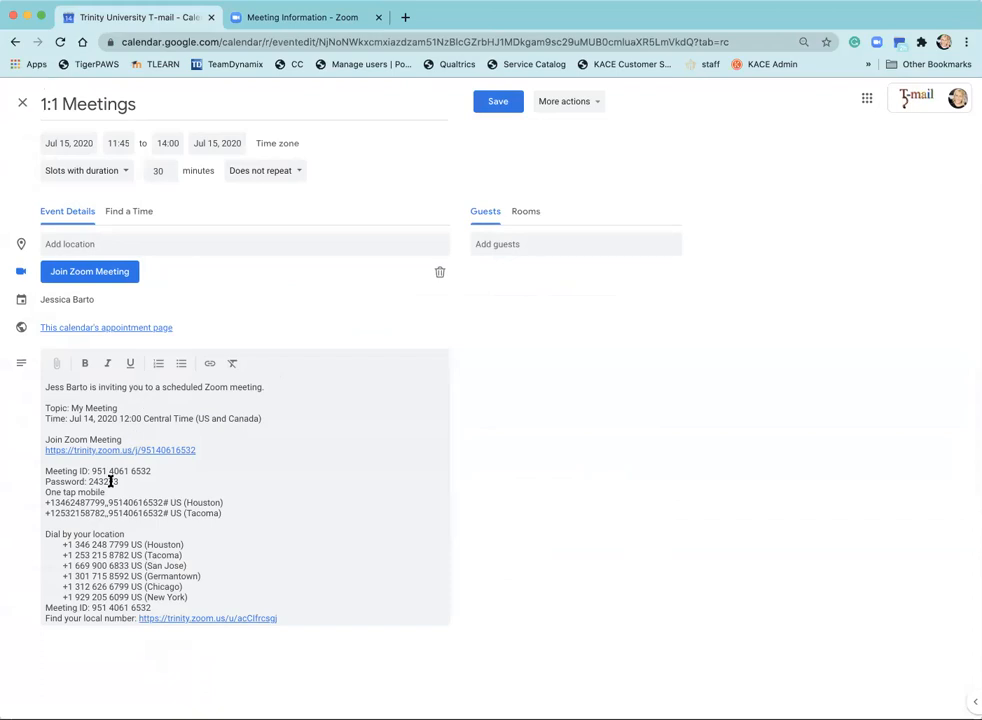
{"action": "mouse_move", "coordinate": [102, 512]}
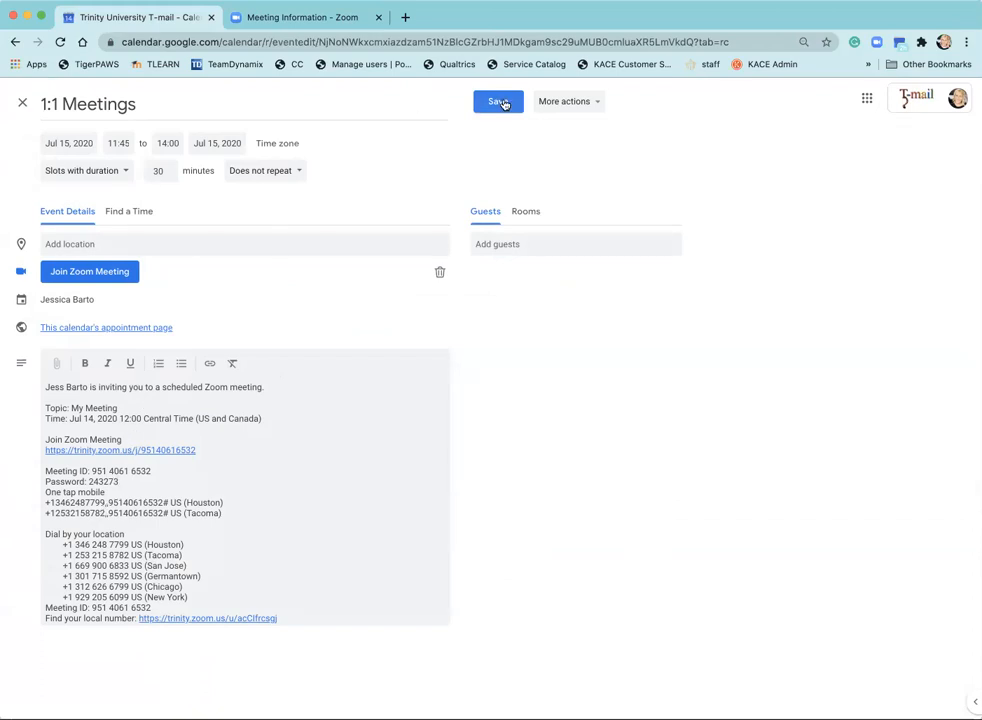
{"action": "left_click", "coordinate": [496, 101]}
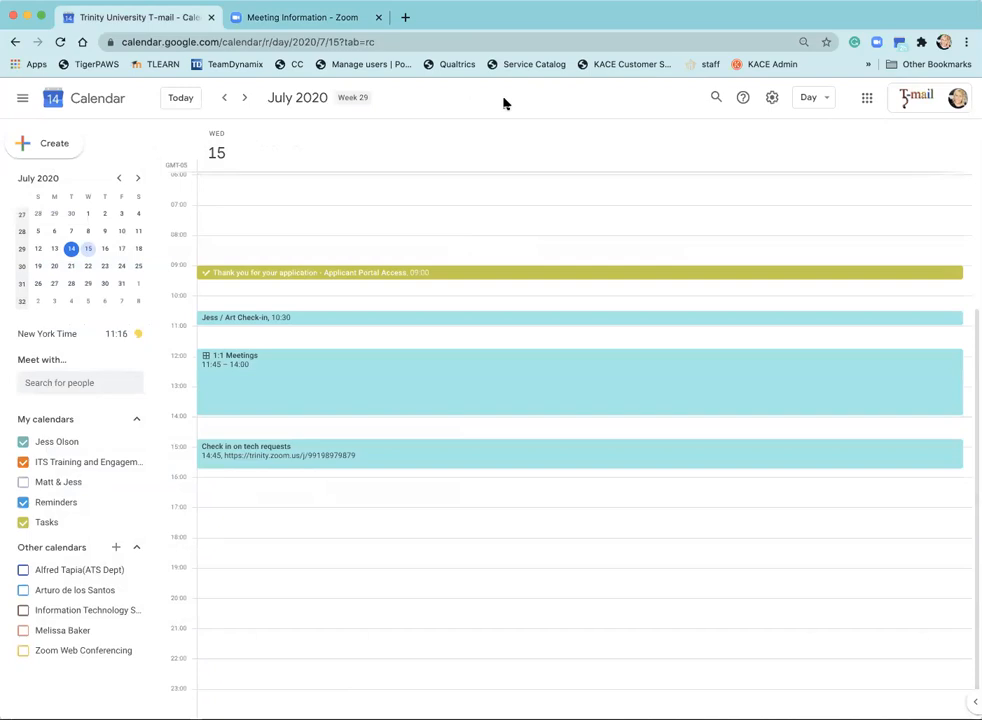